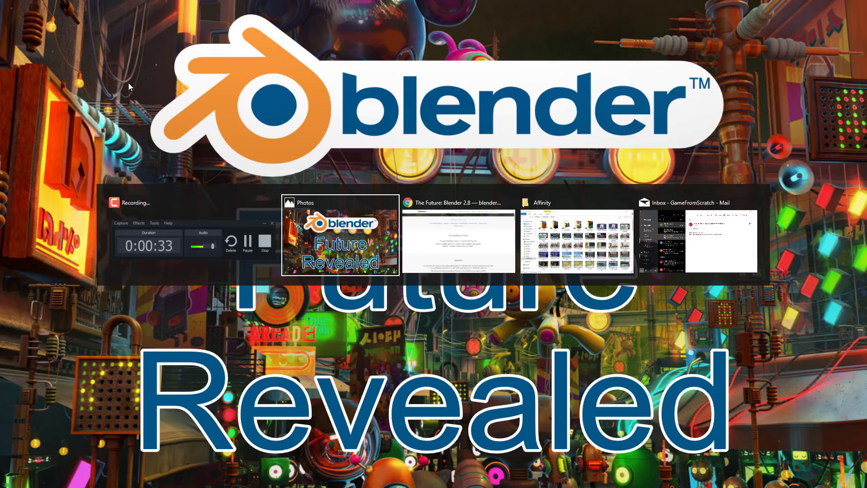
Step: Bring the Blender 2.8 page forward and read down past The Workflow Project to Viewport and EEVEE
{"action": "left_click", "coordinate": [458, 240]}
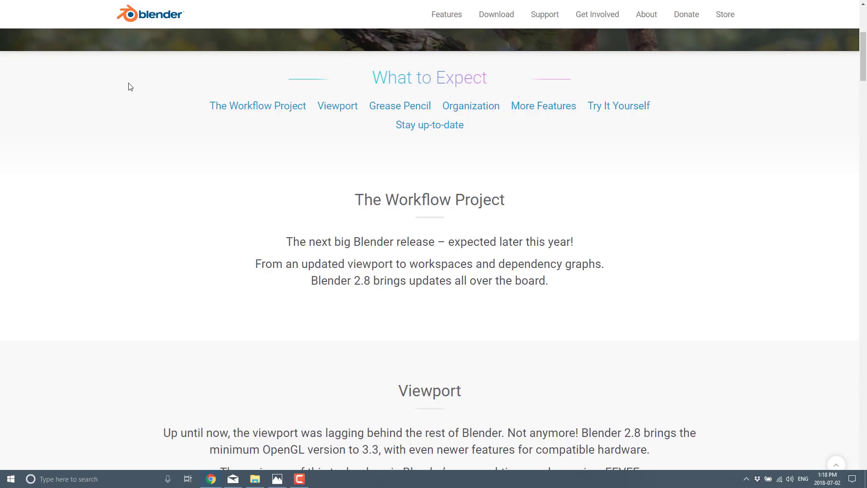
{"action": "mouse_move", "coordinate": [314, 226]}
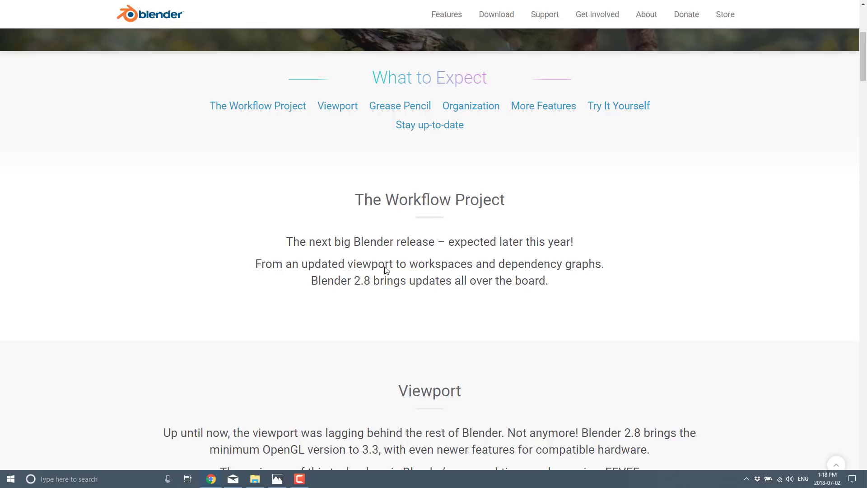
{"action": "scroll", "scroll_direction": "down", "scroll_amount": 3}
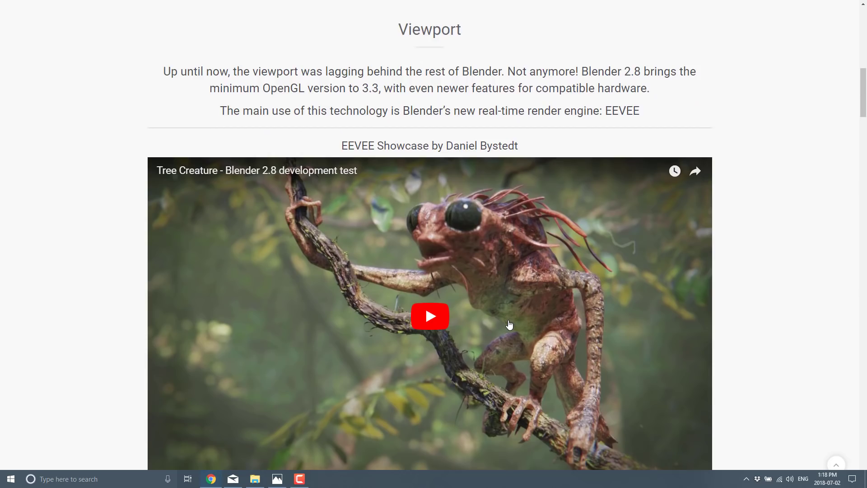
{"action": "scroll", "scroll_direction": "down", "scroll_amount": 3}
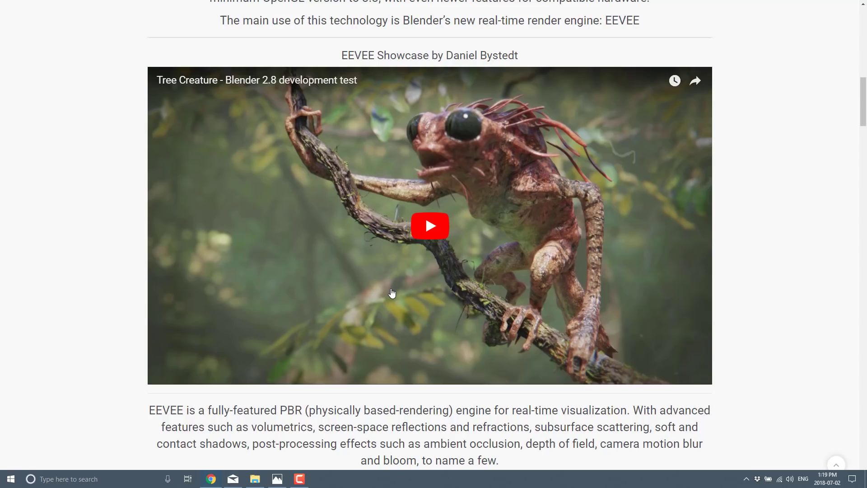
{"action": "scroll", "scroll_direction": "down", "scroll_amount": 3}
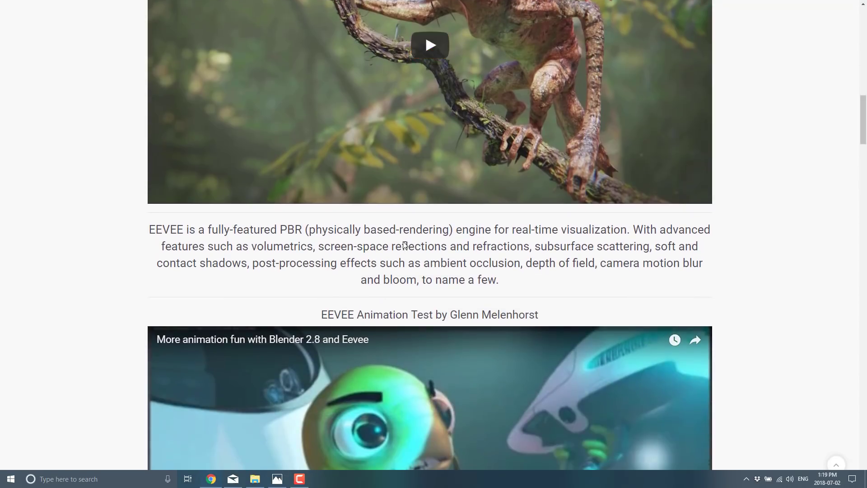
Step: Read down through the Grease Pencil section and its HERO showcase video toward Organization
{"action": "scroll", "scroll_direction": "down", "scroll_amount": 3}
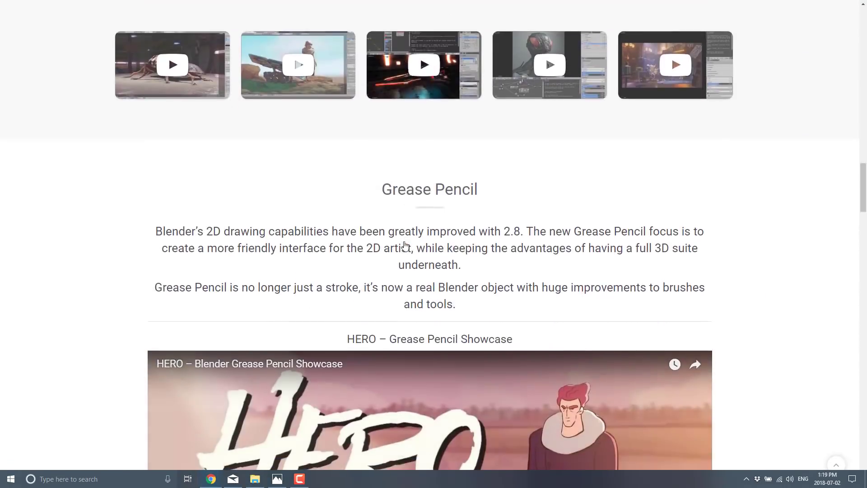
{"action": "scroll", "scroll_direction": "down", "scroll_amount": 3}
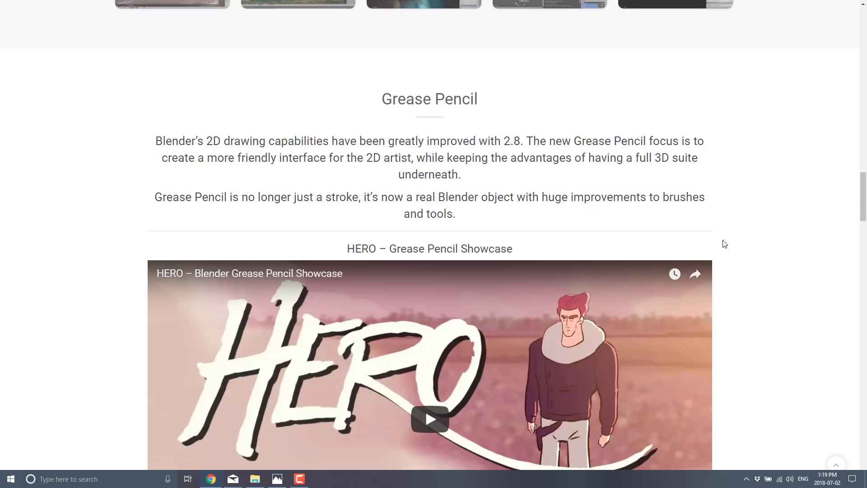
{"action": "scroll", "scroll_direction": "down", "scroll_amount": 3}
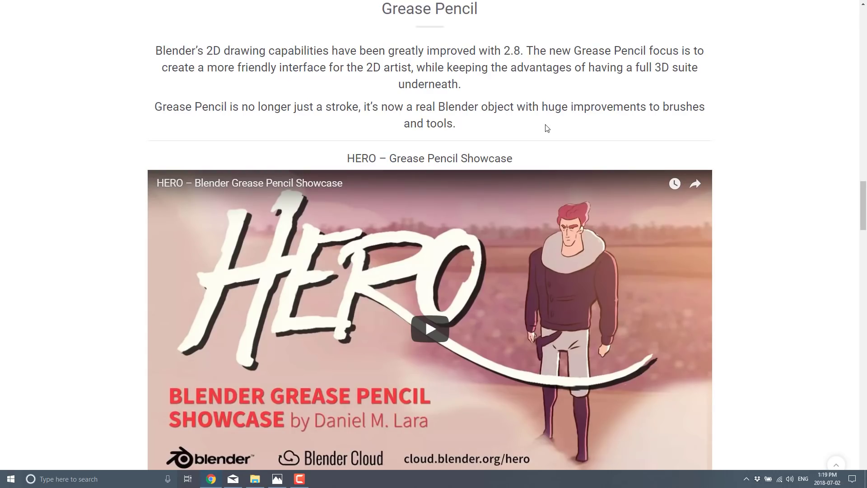
{"action": "scroll", "scroll_direction": "down", "scroll_amount": 3}
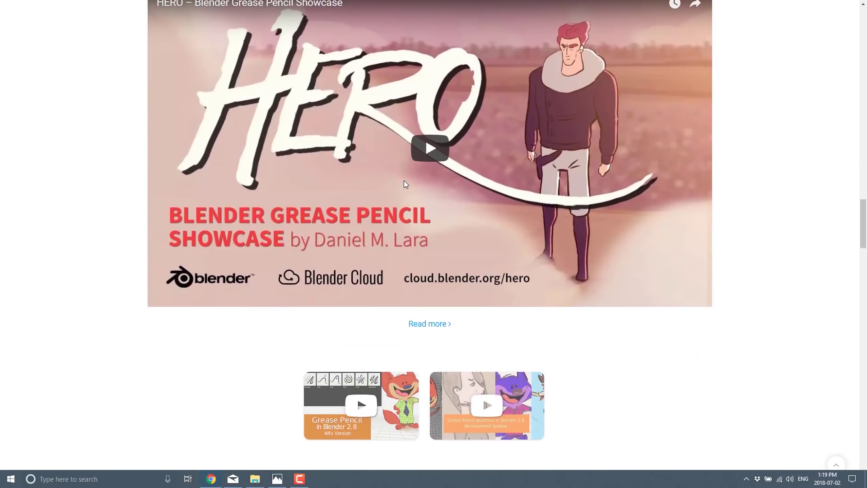
{"action": "scroll", "scroll_direction": "down", "scroll_amount": 3}
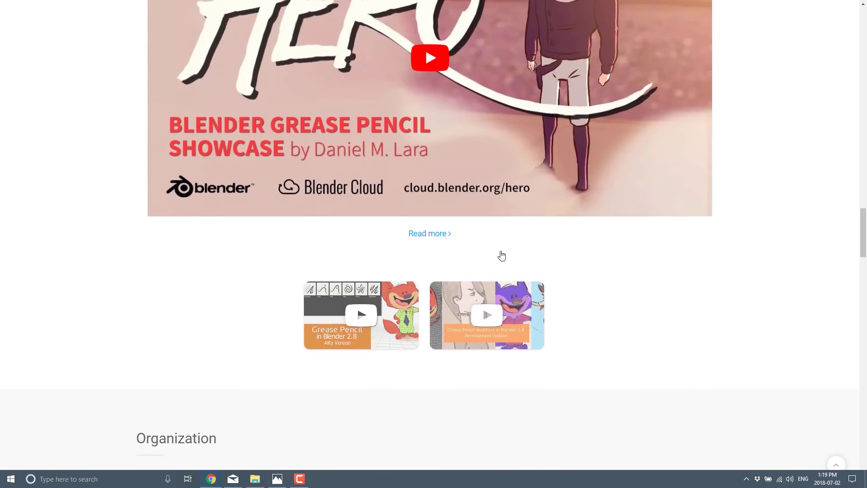
Step: Read through Organization's View Layers, Collections and Workspaces down to More Features
{"action": "scroll", "scroll_direction": "down", "scroll_amount": 3}
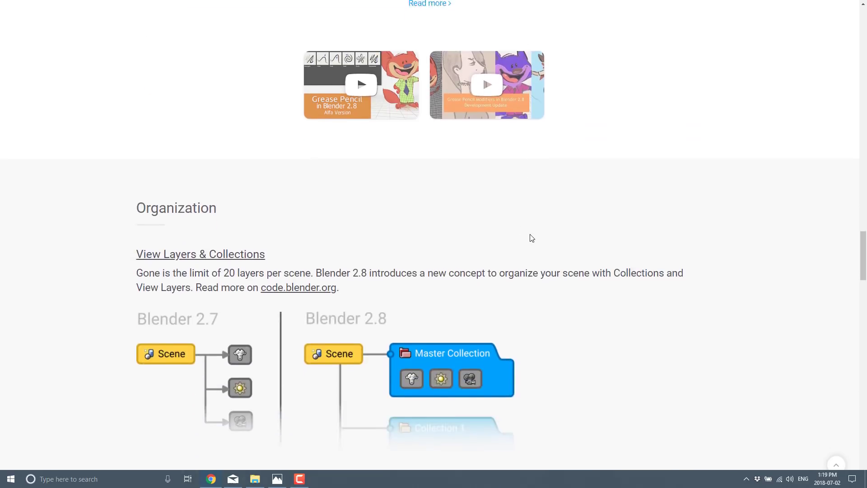
{"action": "scroll", "scroll_direction": "down", "scroll_amount": 3}
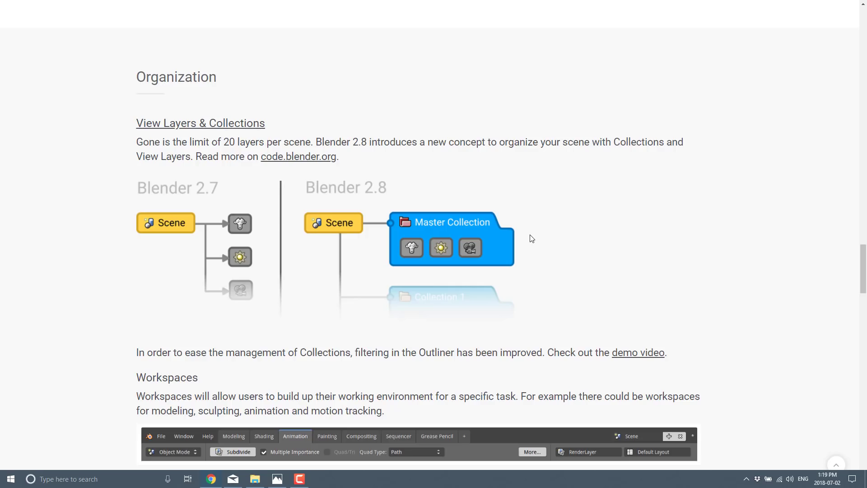
{"action": "scroll", "scroll_direction": "down", "scroll_amount": 3}
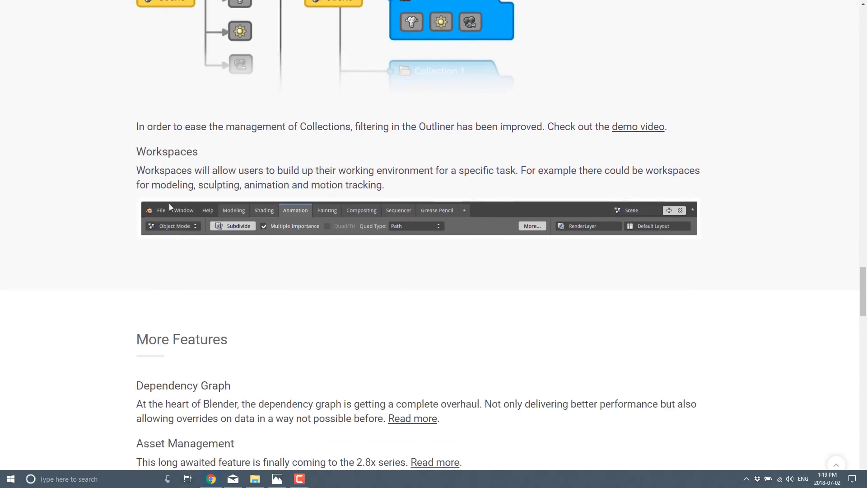
{"action": "mouse_move", "coordinate": [338, 218]}
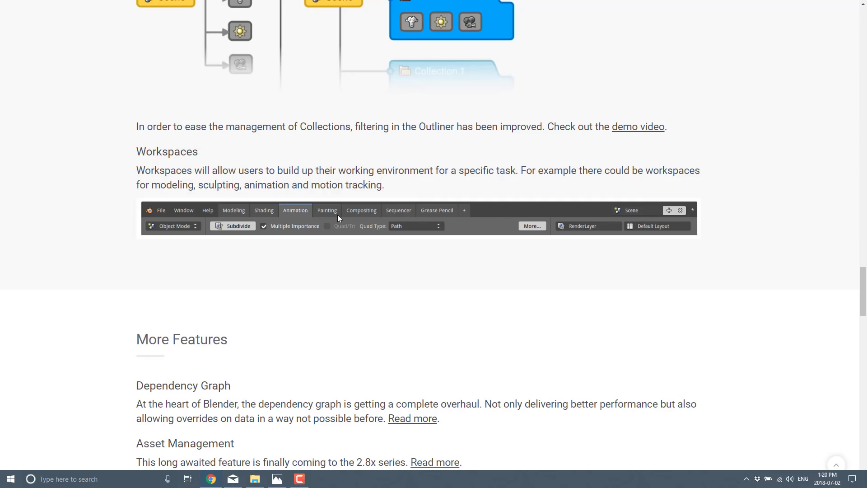
{"action": "scroll", "scroll_direction": "down", "scroll_amount": 3}
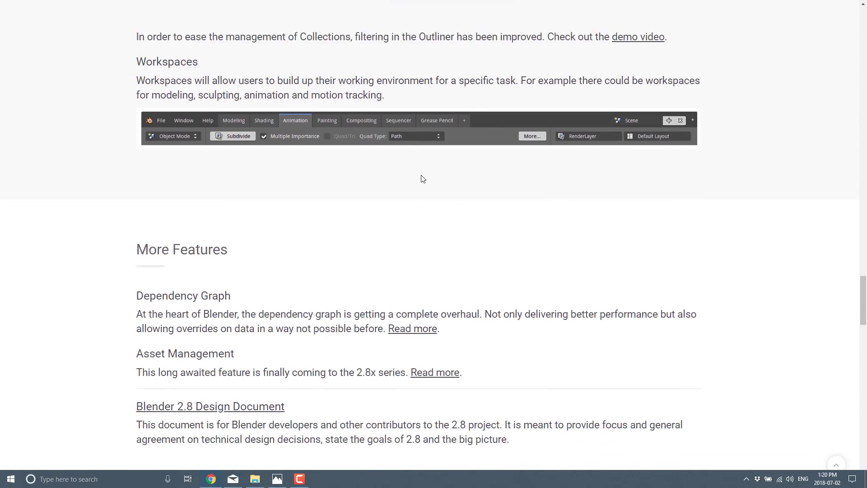
Step: Read past More Features to Try It Yourself with its Download Blender 2.8 link and demo files
{"action": "scroll", "scroll_direction": "down", "scroll_amount": 3}
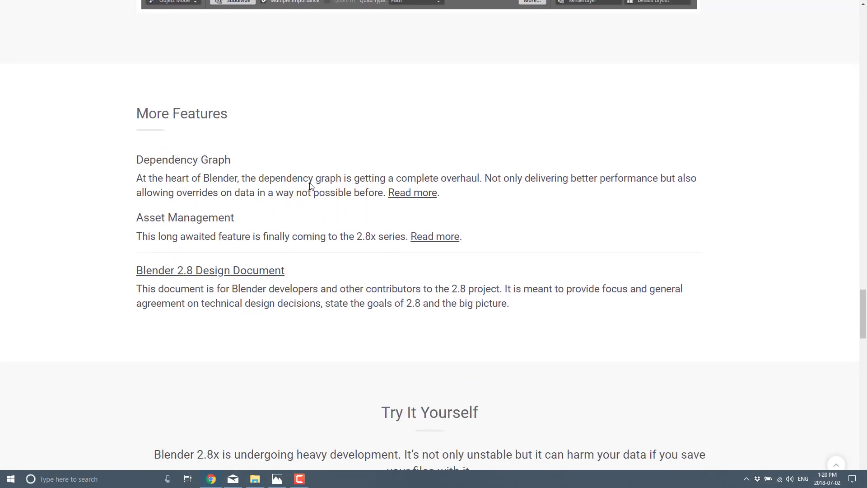
{"action": "mouse_move", "coordinate": [314, 188]}
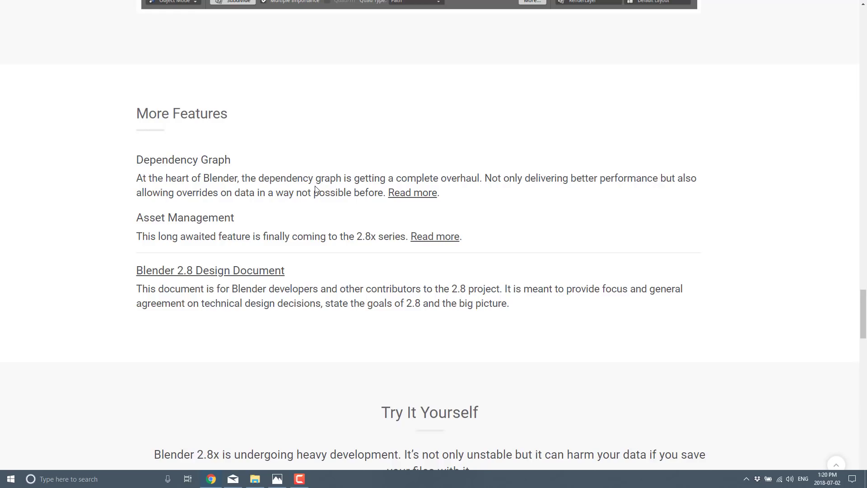
{"action": "scroll", "scroll_direction": "down", "scroll_amount": 3}
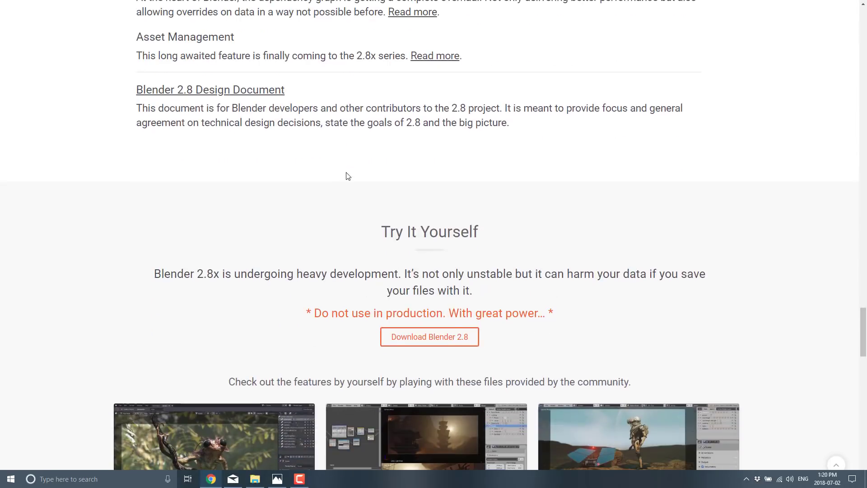
{"action": "scroll", "scroll_direction": "down", "scroll_amount": 3}
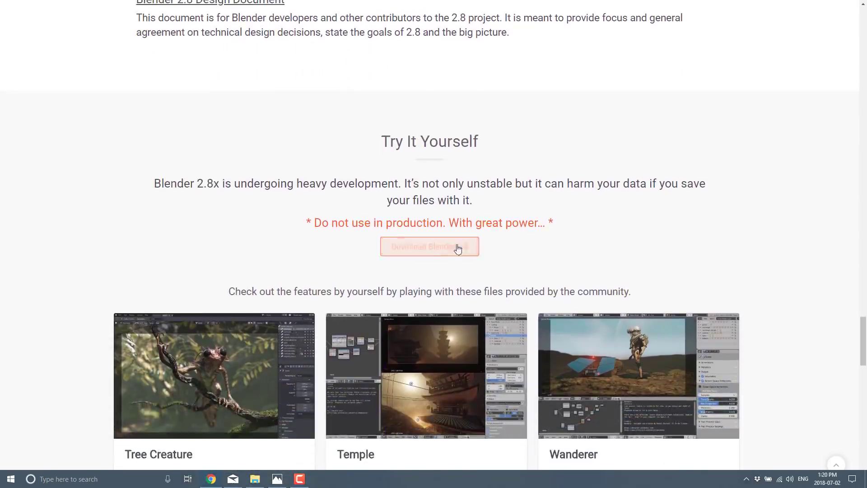
Step: Follow the Download Blender 2.8 link to reach the Beyond the Code Quest developers blog post
{"action": "left_click", "coordinate": [429, 247]}
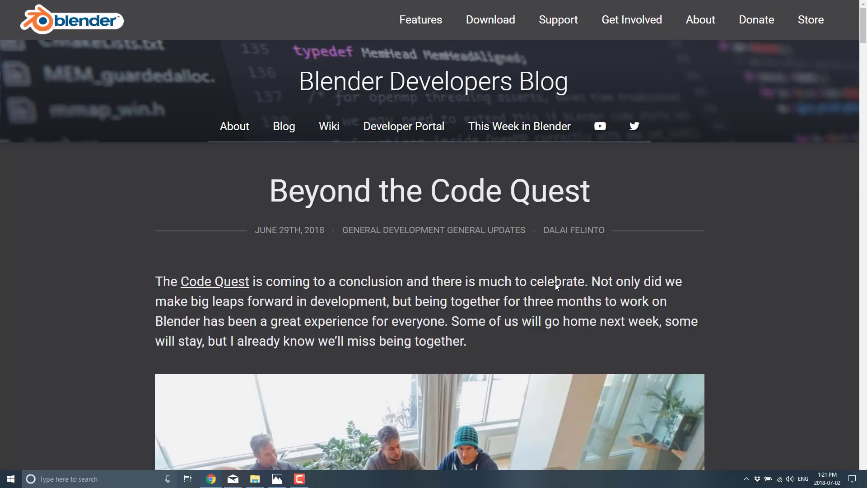
Step: Read down the roadmap post through the July 2nd Alpha goals toward August 12 Beta Release
{"action": "scroll", "scroll_direction": "down", "scroll_amount": 3}
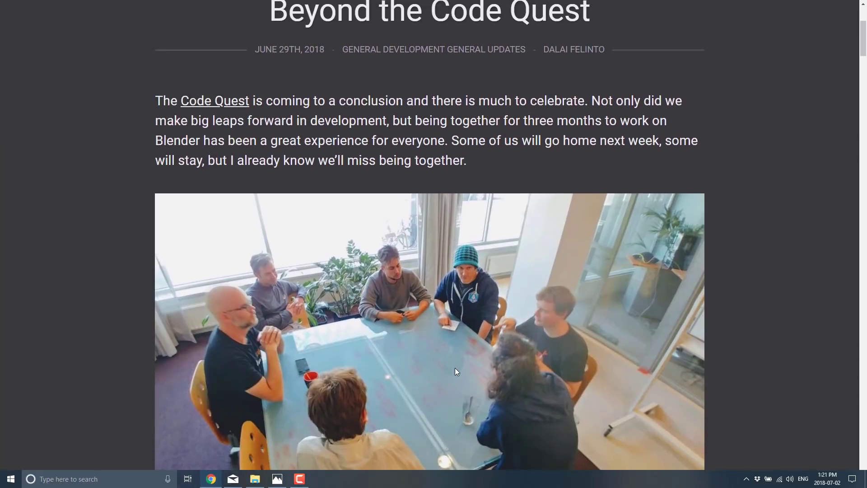
{"action": "scroll", "scroll_direction": "down", "scroll_amount": 3}
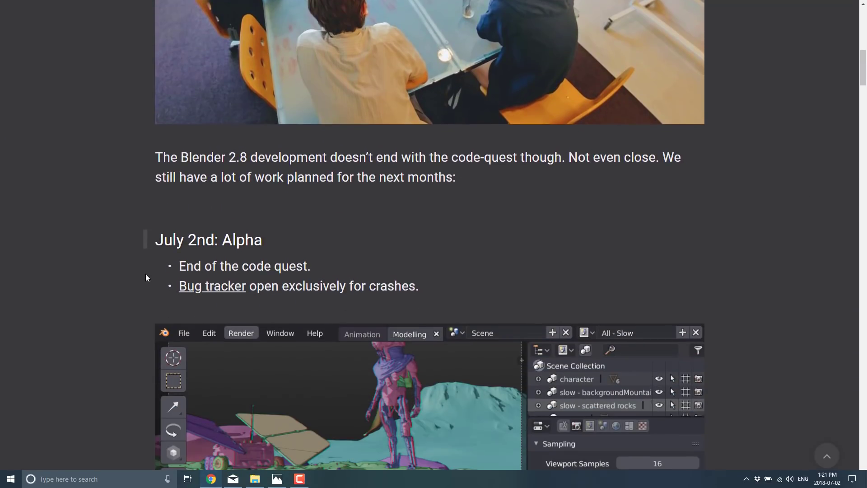
{"action": "mouse_move", "coordinate": [293, 251]}
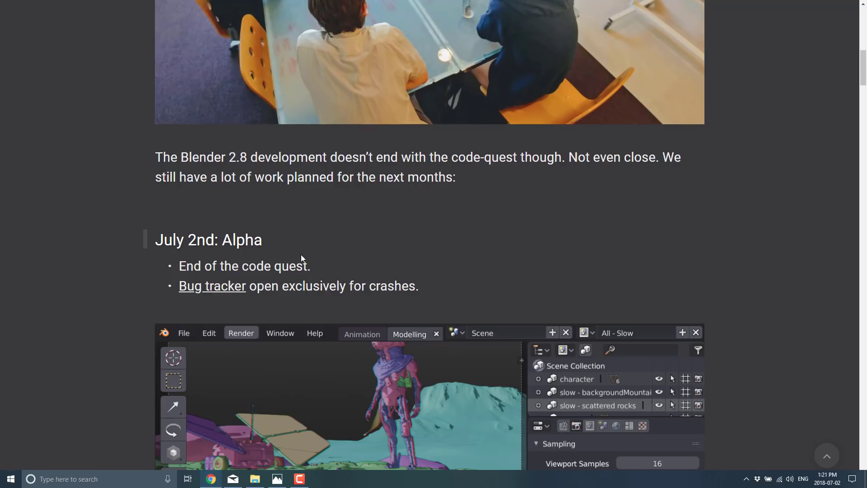
{"action": "mouse_move", "coordinate": [319, 254]}
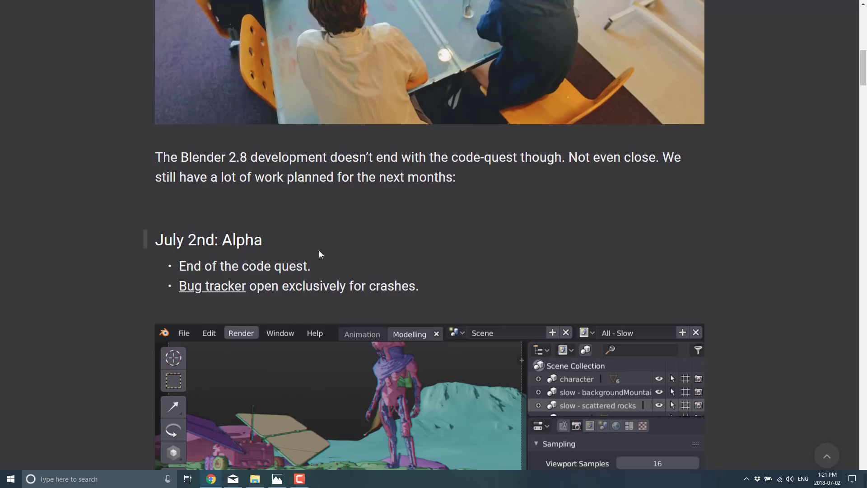
{"action": "mouse_move", "coordinate": [238, 278]}
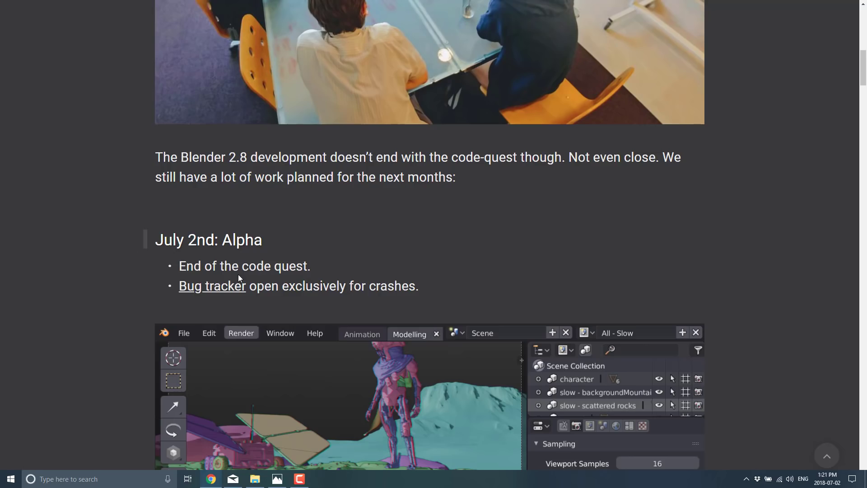
{"action": "mouse_move", "coordinate": [270, 279]}
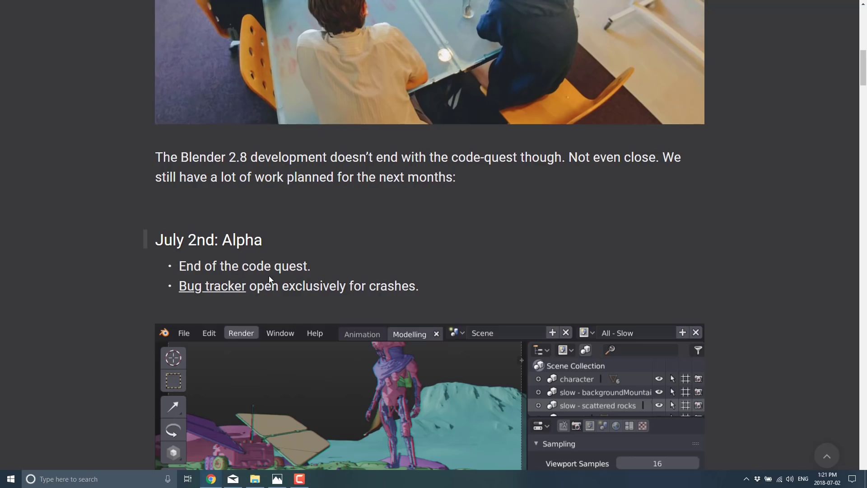
{"action": "mouse_move", "coordinate": [215, 265]}
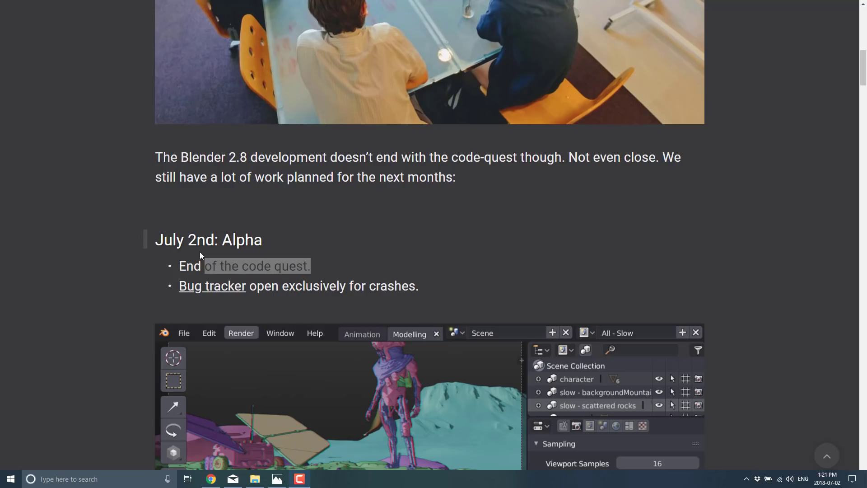
{"action": "scroll", "scroll_direction": "down", "scroll_amount": 3}
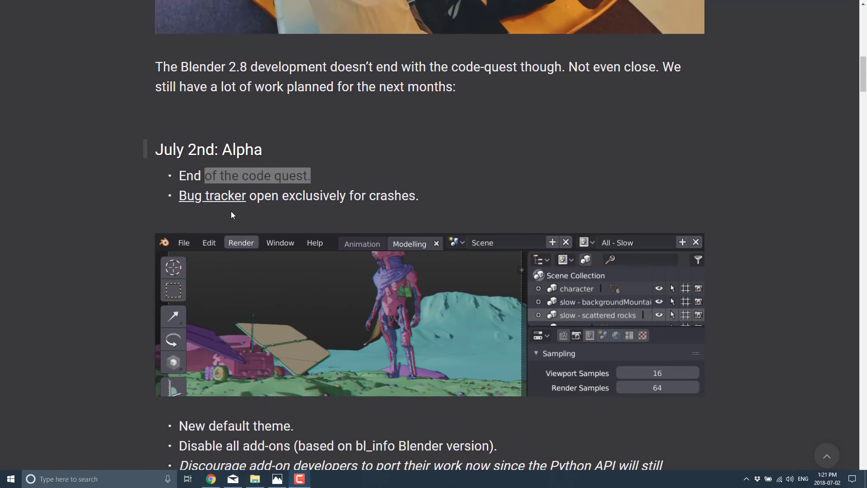
{"action": "mouse_move", "coordinate": [272, 208]}
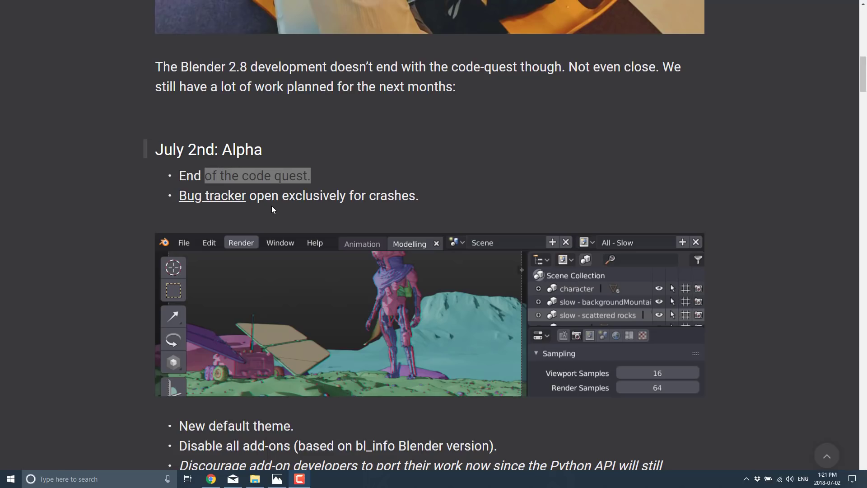
{"action": "mouse_move", "coordinate": [278, 204]}
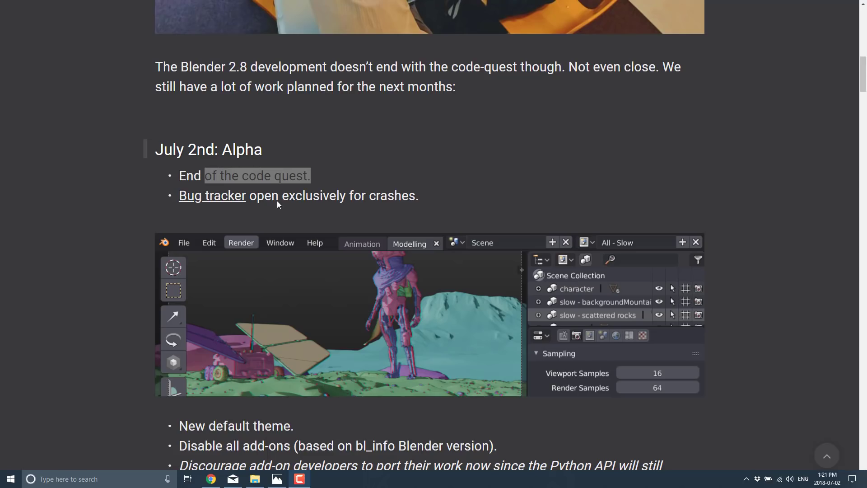
{"action": "scroll", "scroll_direction": "down", "scroll_amount": 3}
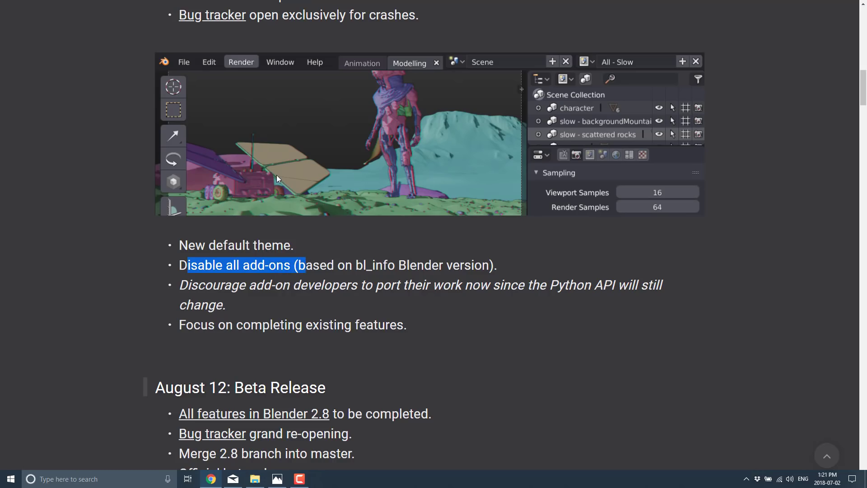
{"action": "mouse_move", "coordinate": [266, 317]}
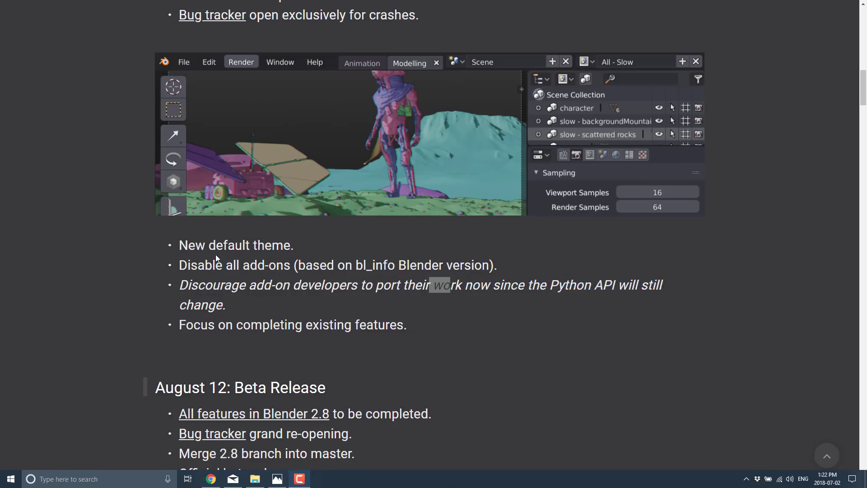
Step: Highlight the New default theme goal and read on through the August 12 Beta Release milestone
{"action": "double_click", "coordinate": [199, 244]}
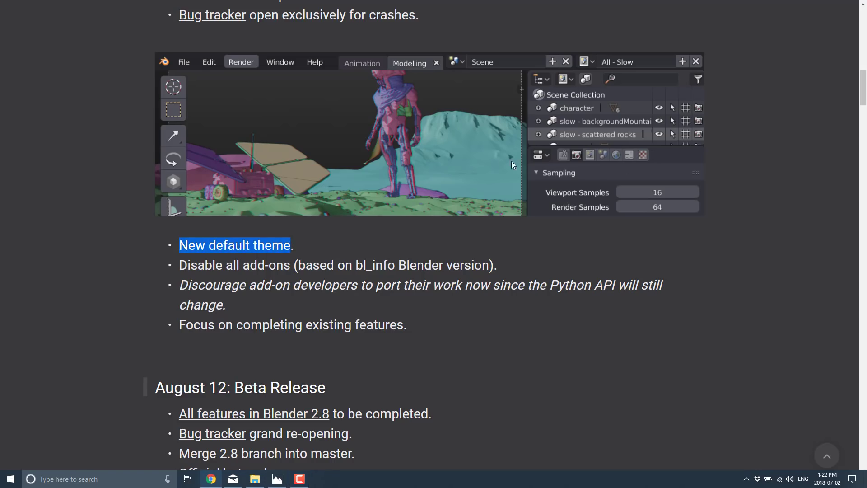
{"action": "mouse_move", "coordinate": [409, 154]}
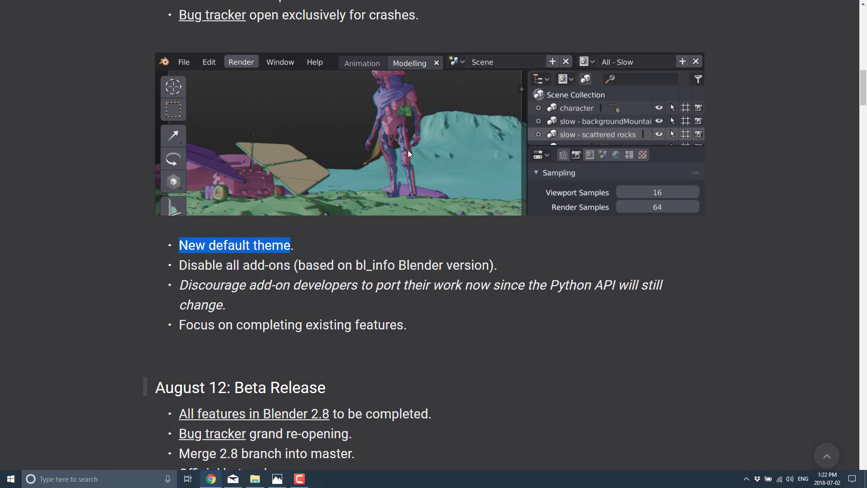
{"action": "mouse_move", "coordinate": [447, 127]}
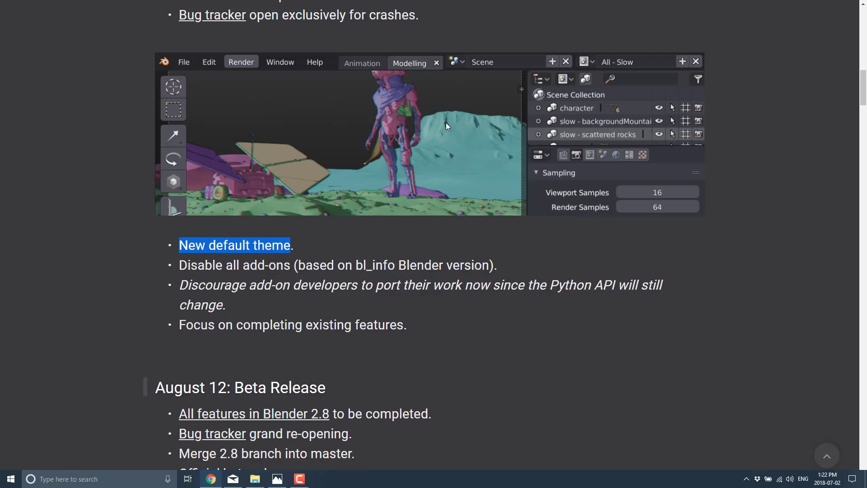
{"action": "scroll", "scroll_direction": "up", "scroll_amount": 3}
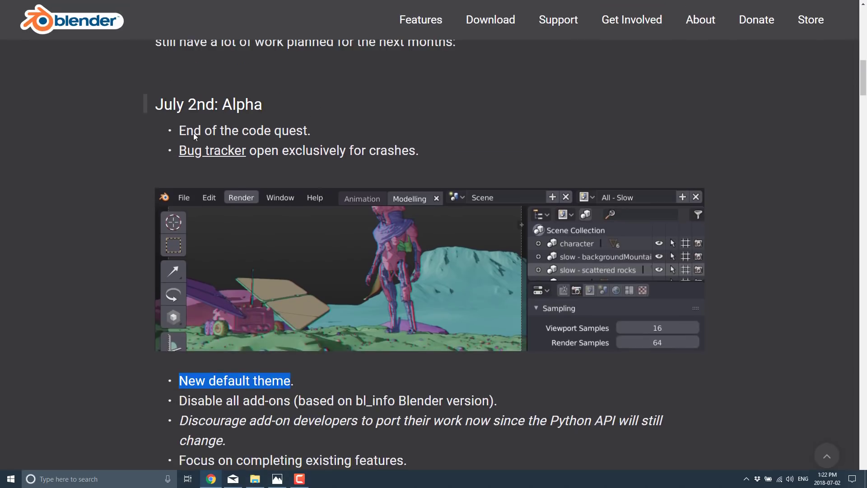
{"action": "mouse_move", "coordinate": [289, 87]}
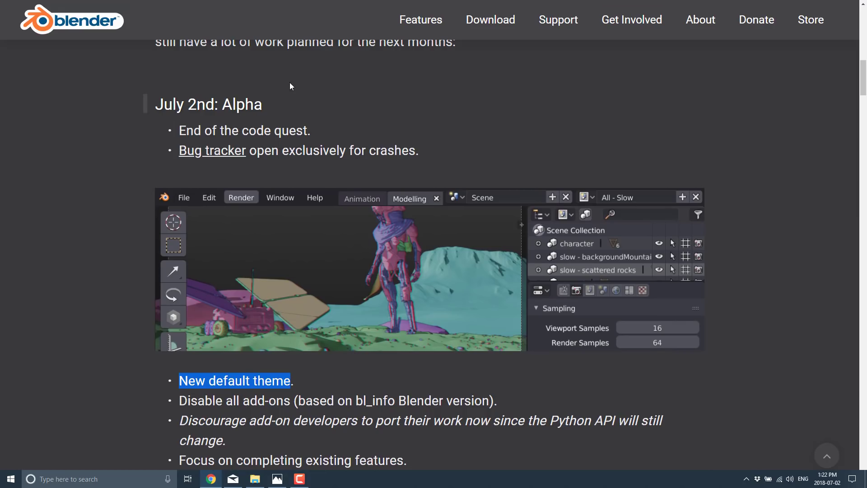
{"action": "scroll", "scroll_direction": "down", "scroll_amount": 3}
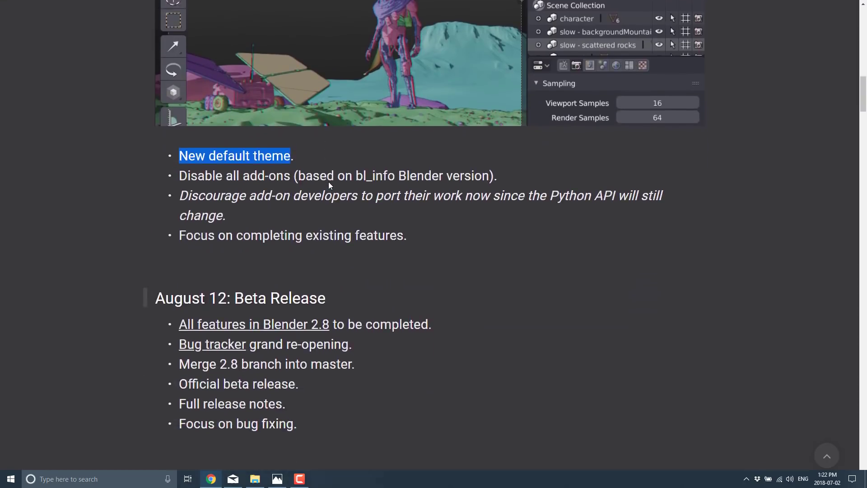
{"action": "scroll", "scroll_direction": "down", "scroll_amount": 3}
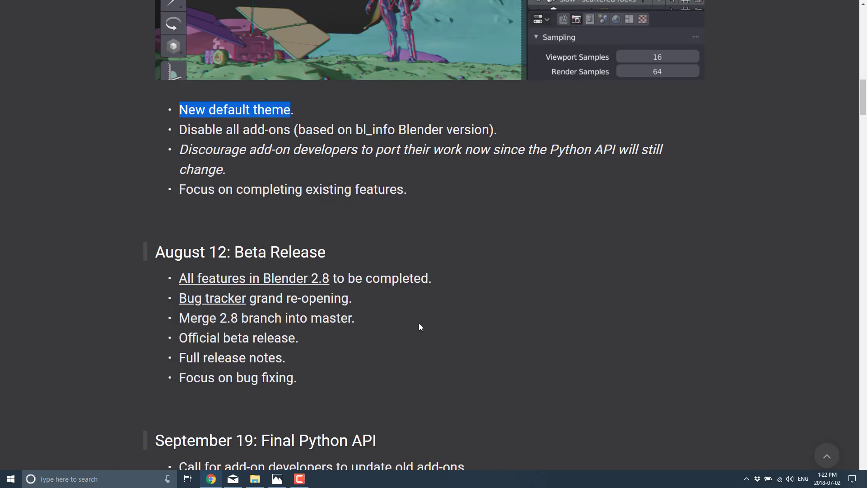
{"action": "mouse_move", "coordinate": [230, 313]}
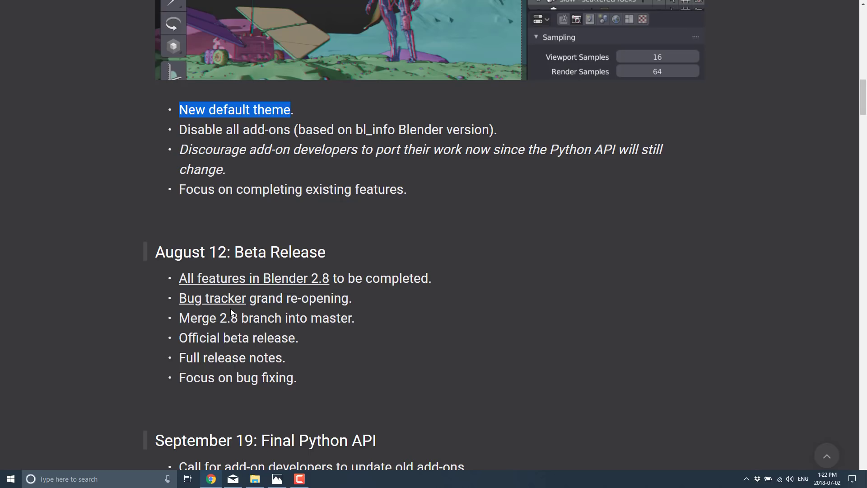
{"action": "mouse_move", "coordinate": [297, 320]}
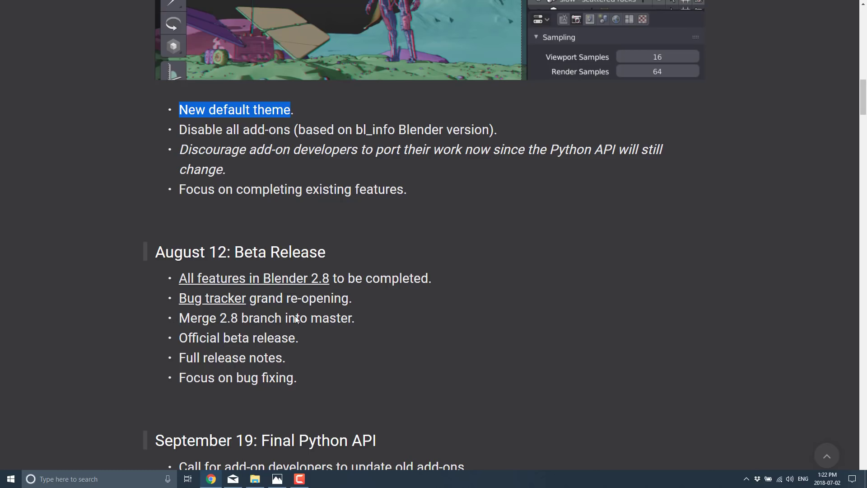
{"action": "mouse_move", "coordinate": [225, 341]}
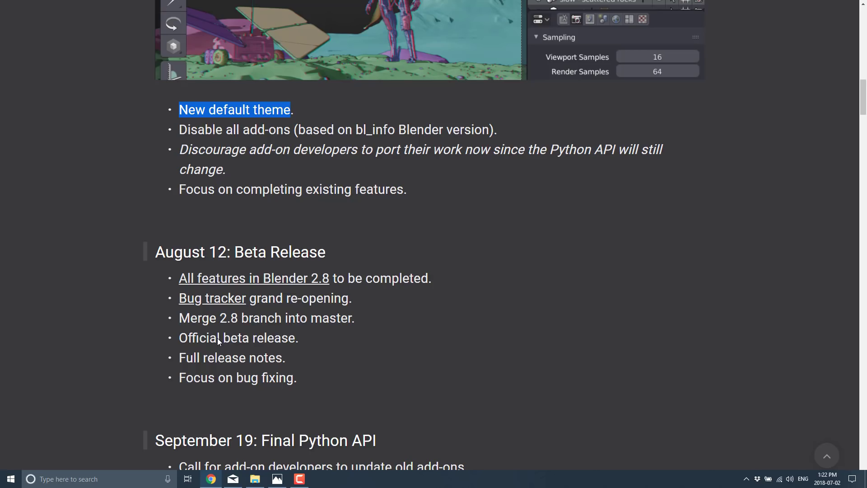
{"action": "scroll", "scroll_direction": "down", "scroll_amount": 3}
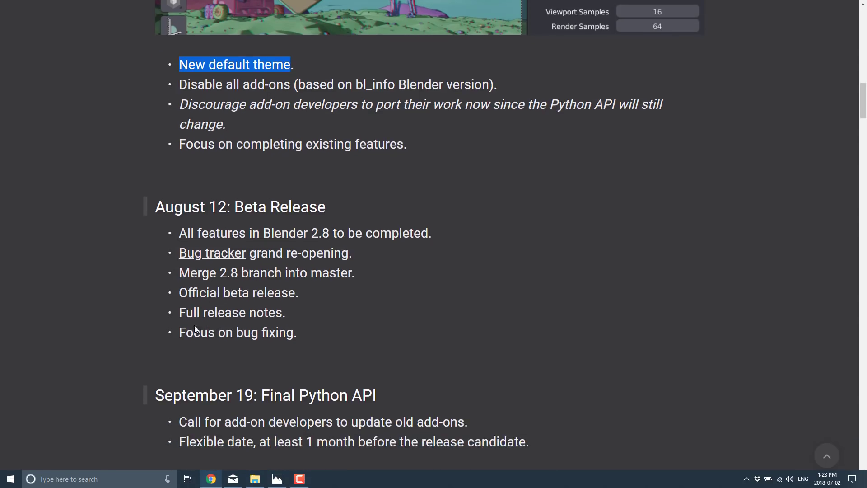
Step: Highlight the Full release notes goal and read through September 19 to the October 20 Release Candidate
{"action": "double_click", "coordinate": [232, 312]}
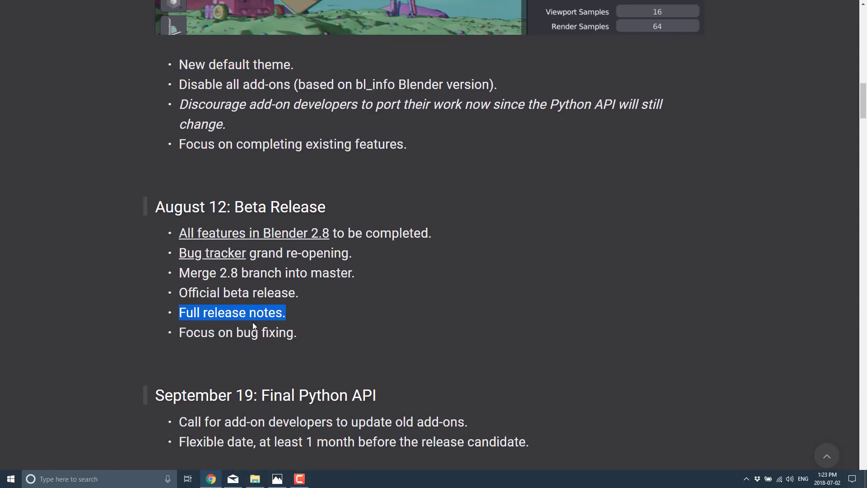
{"action": "scroll", "scroll_direction": "down", "scroll_amount": 3}
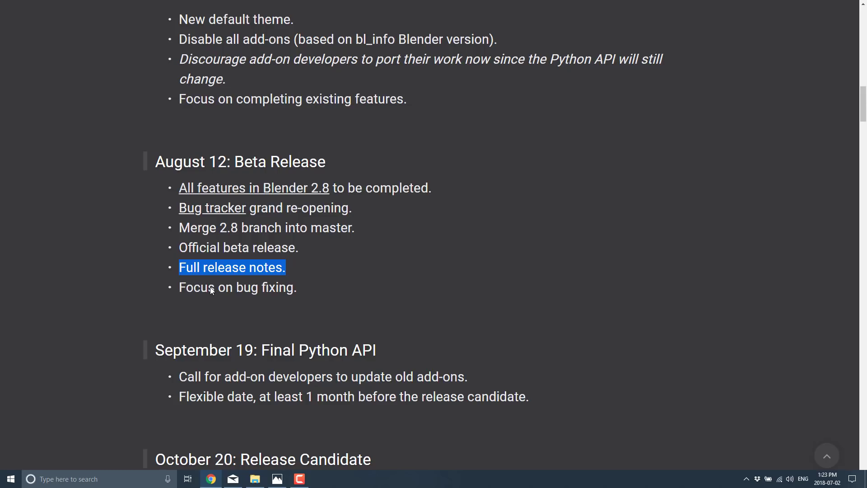
{"action": "mouse_move", "coordinate": [240, 172]}
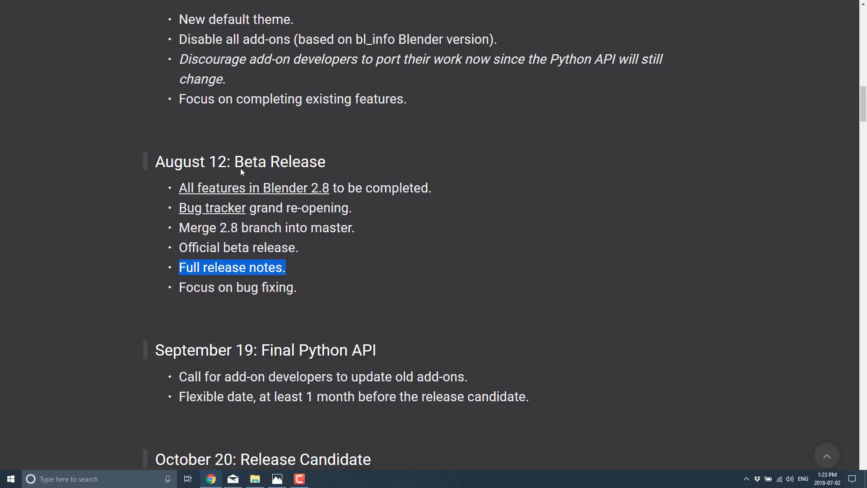
{"action": "mouse_move", "coordinate": [126, 145]}
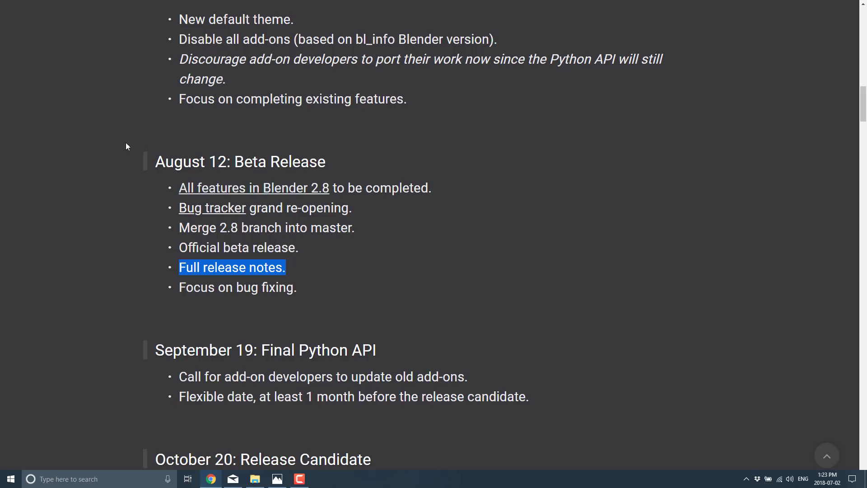
{"action": "scroll", "scroll_direction": "down", "scroll_amount": 3}
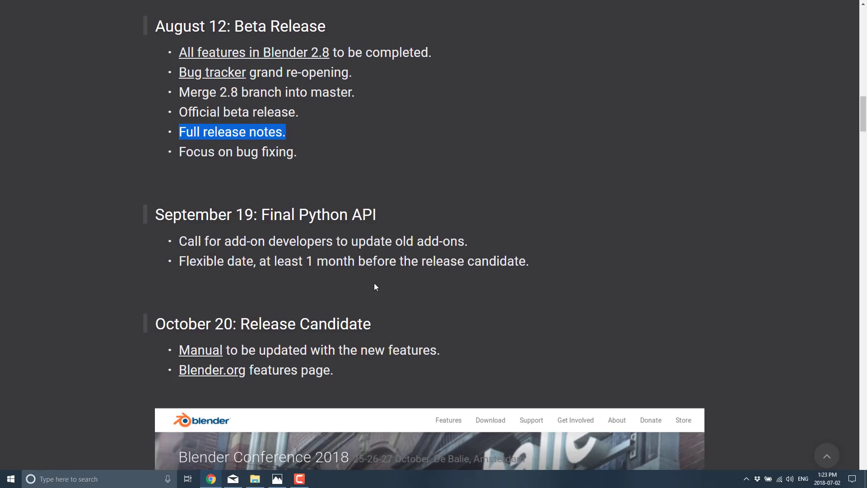
{"action": "mouse_move", "coordinate": [182, 317]}
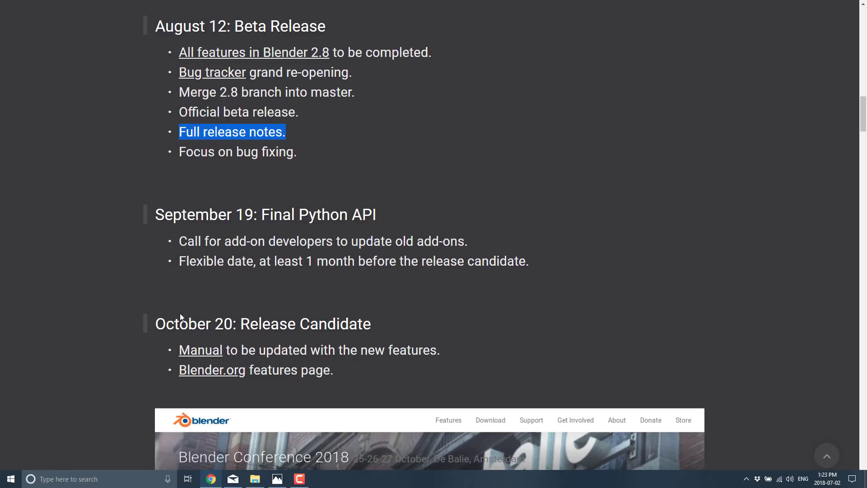
{"action": "mouse_move", "coordinate": [452, 325]}
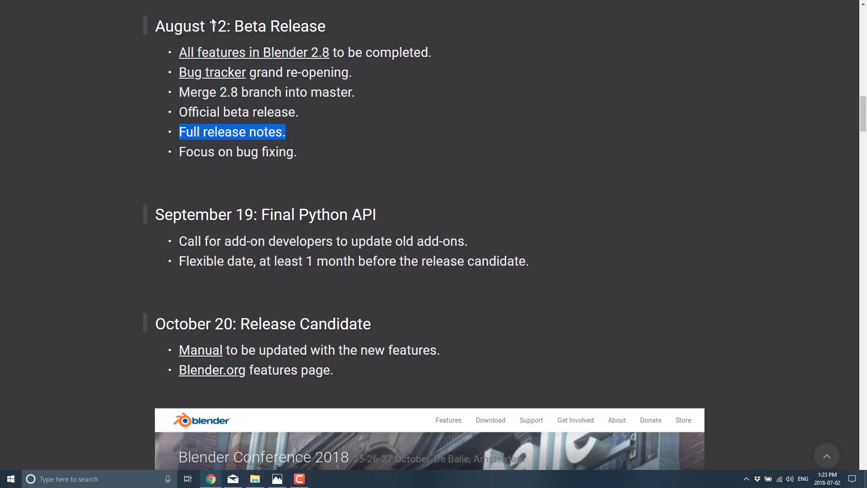
{"action": "mouse_move", "coordinate": [214, 220]}
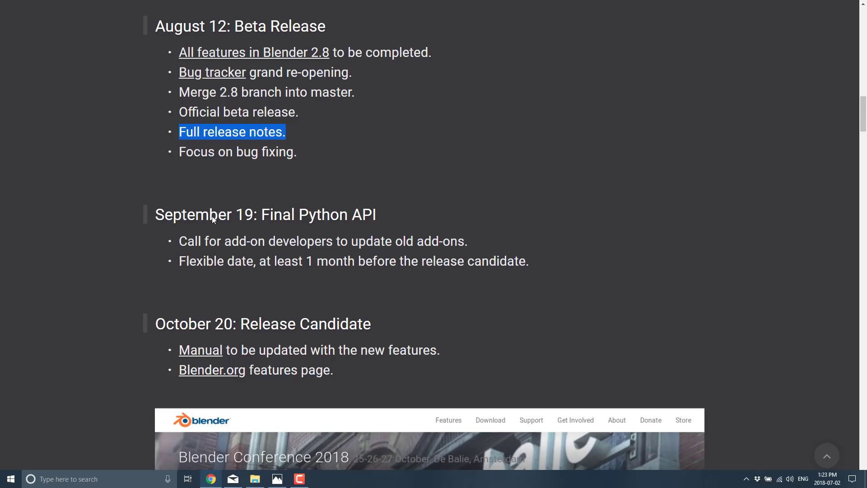
{"action": "mouse_move", "coordinate": [358, 232]}
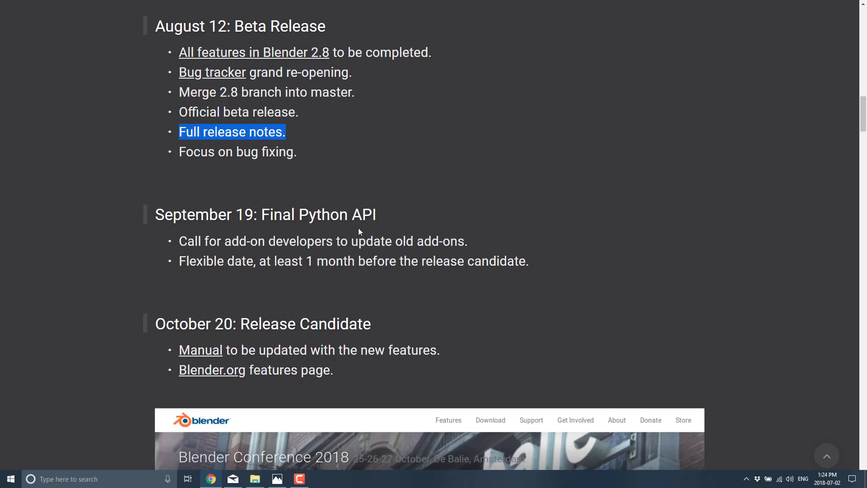
{"action": "mouse_move", "coordinate": [162, 222]}
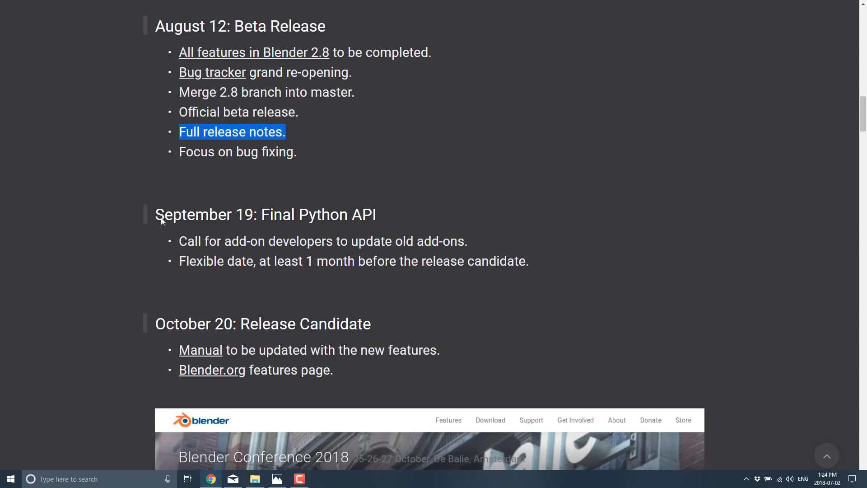
{"action": "mouse_move", "coordinate": [315, 258]}
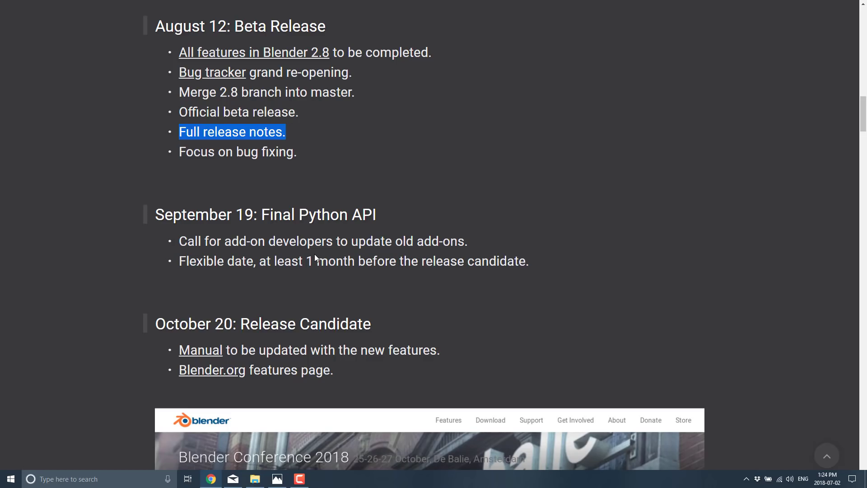
{"action": "mouse_move", "coordinate": [242, 305]}
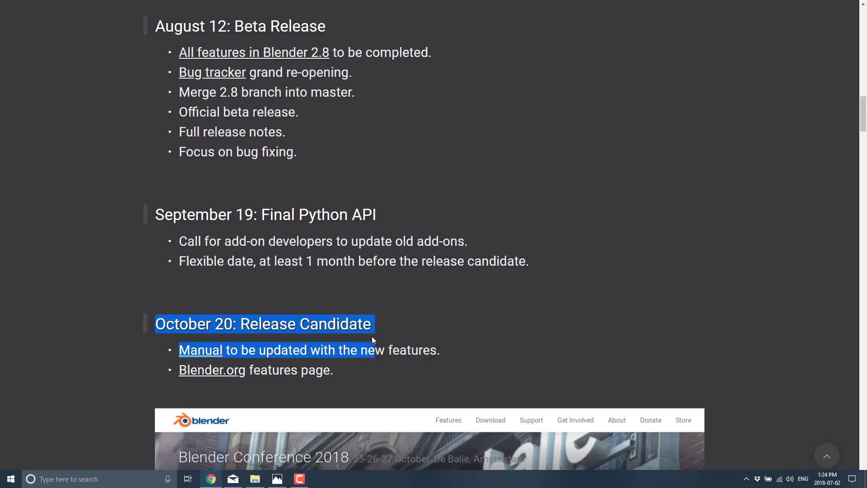
{"action": "scroll", "scroll_direction": "down", "scroll_amount": 3}
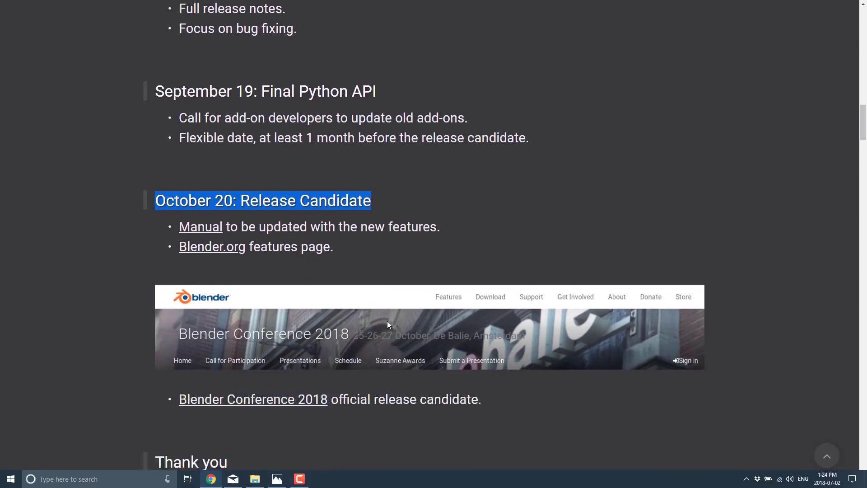
{"action": "scroll", "scroll_direction": "down", "scroll_amount": 3}
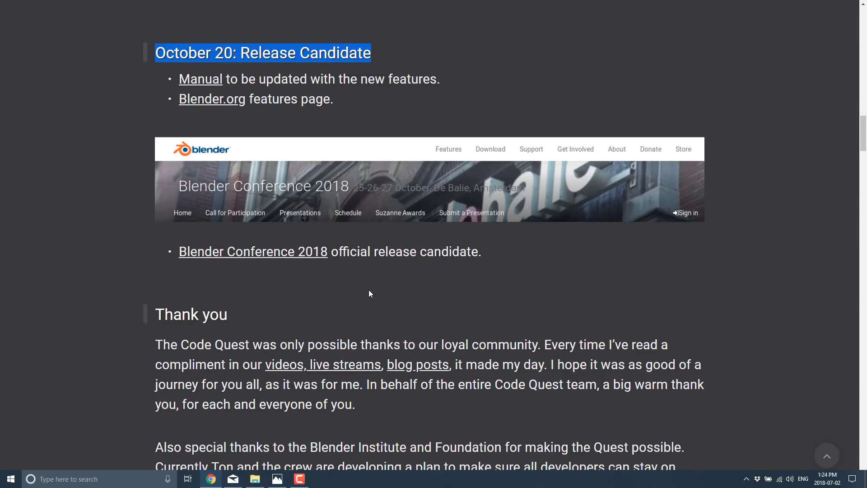
{"action": "mouse_move", "coordinate": [358, 282]}
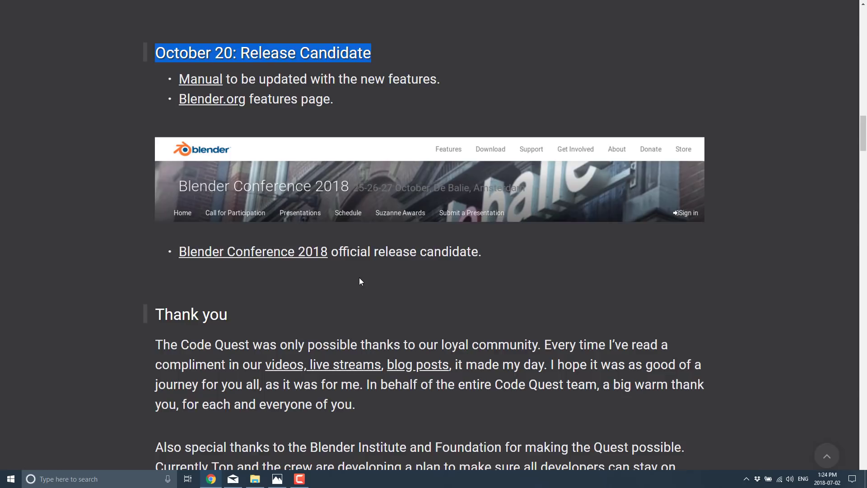
{"action": "scroll", "scroll_direction": "up", "scroll_amount": 3}
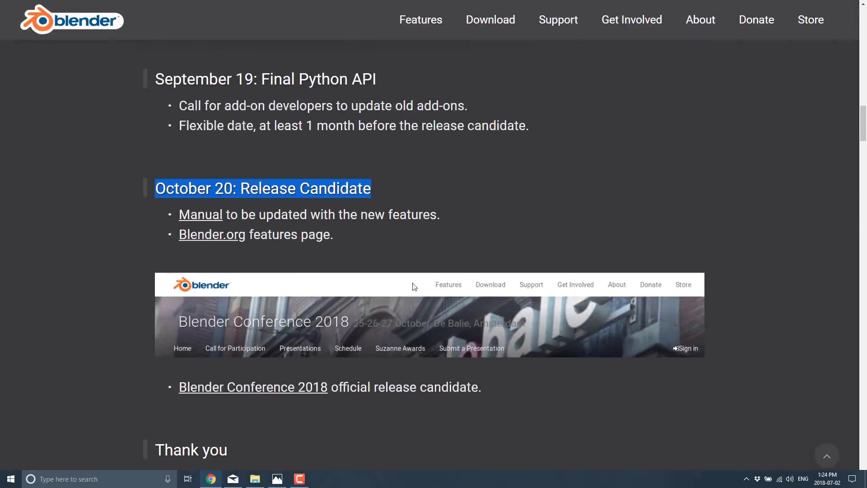
{"action": "left_click", "coordinate": [264, 188]}
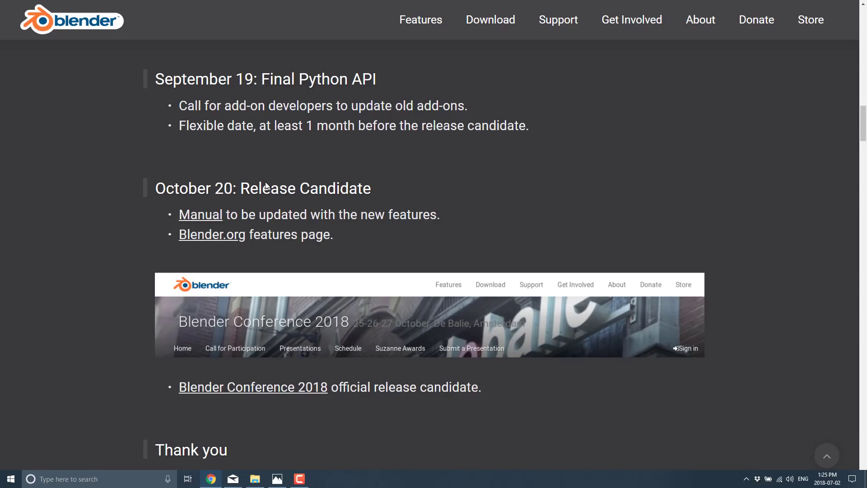
{"action": "scroll", "scroll_direction": "up", "scroll_amount": 3}
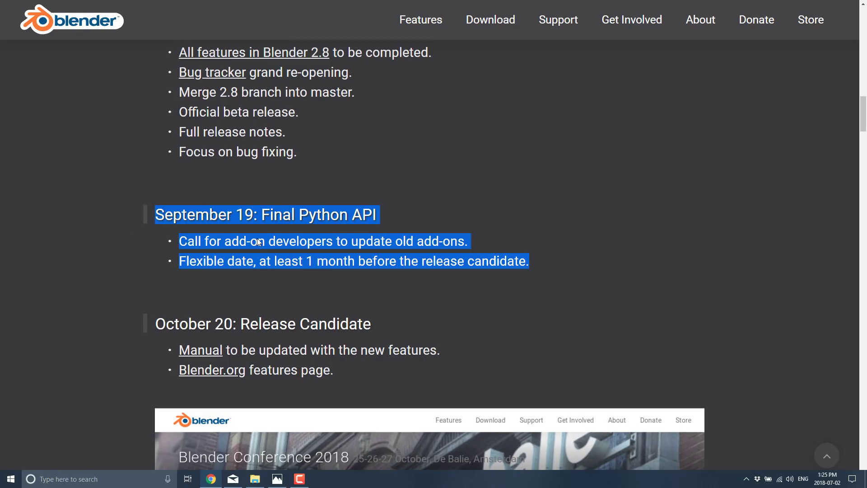
{"action": "mouse_move", "coordinate": [307, 235]}
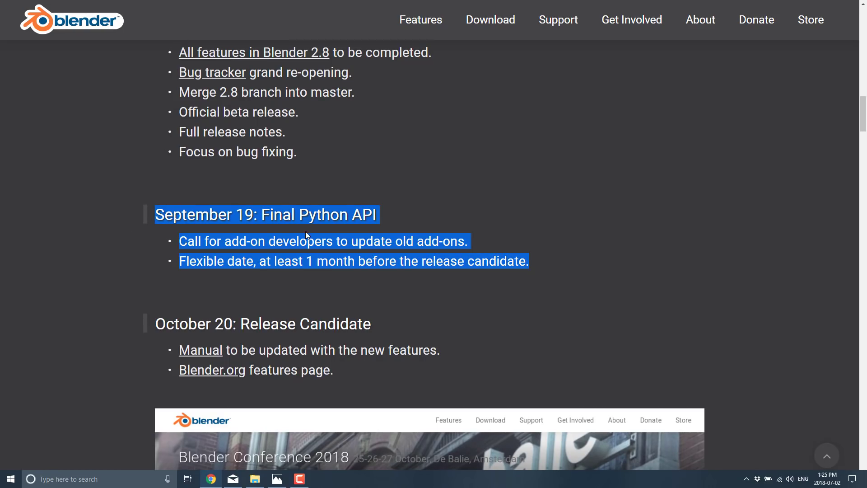
{"action": "mouse_move", "coordinate": [437, 249]}
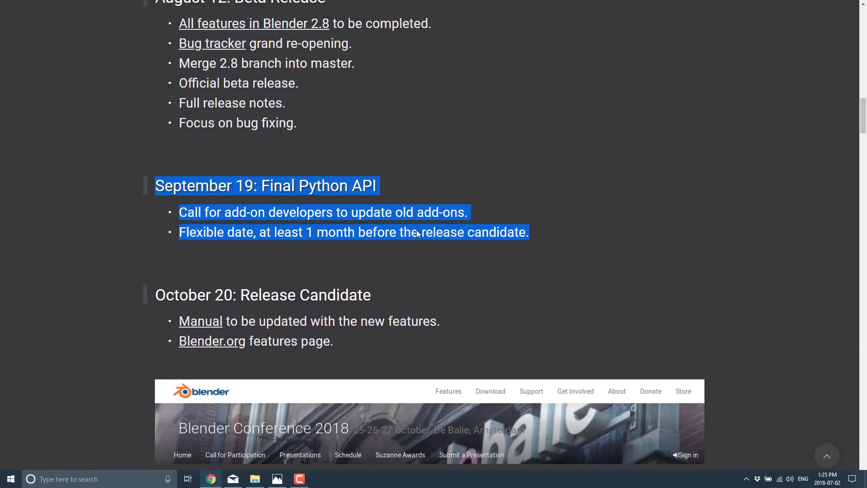
{"action": "scroll", "scroll_direction": "up", "scroll_amount": 3}
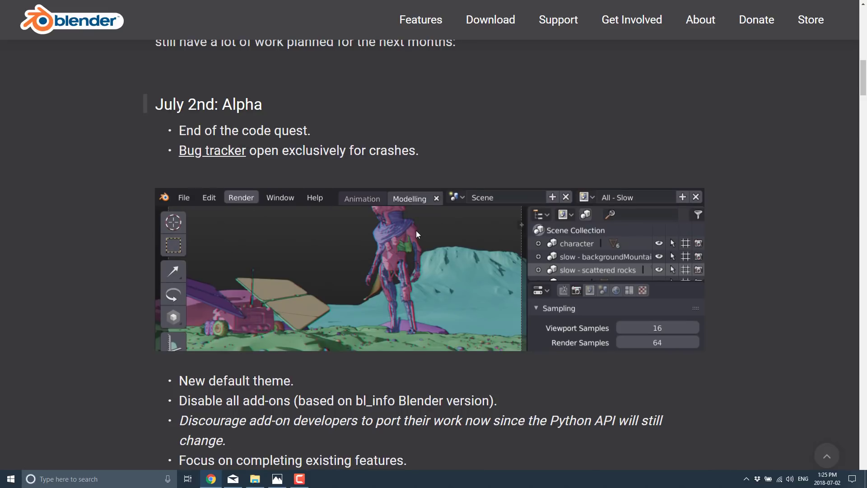
{"action": "scroll", "scroll_direction": "down", "scroll_amount": 3}
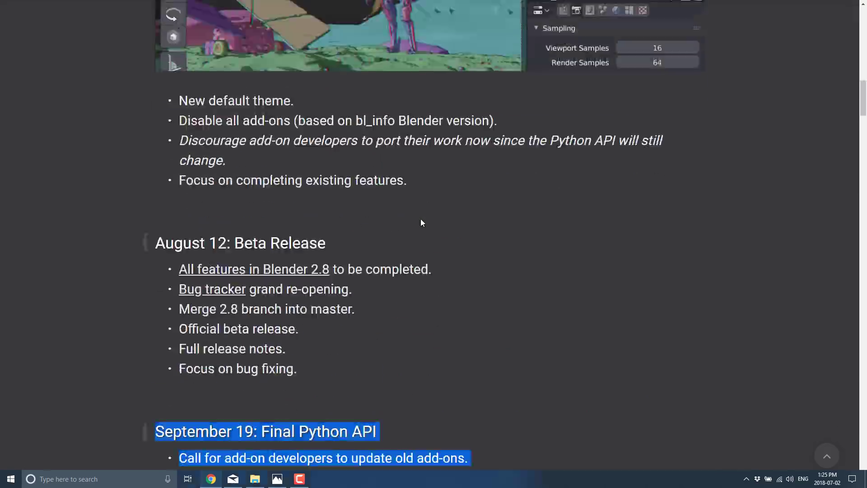
{"action": "scroll", "scroll_direction": "down", "scroll_amount": 3}
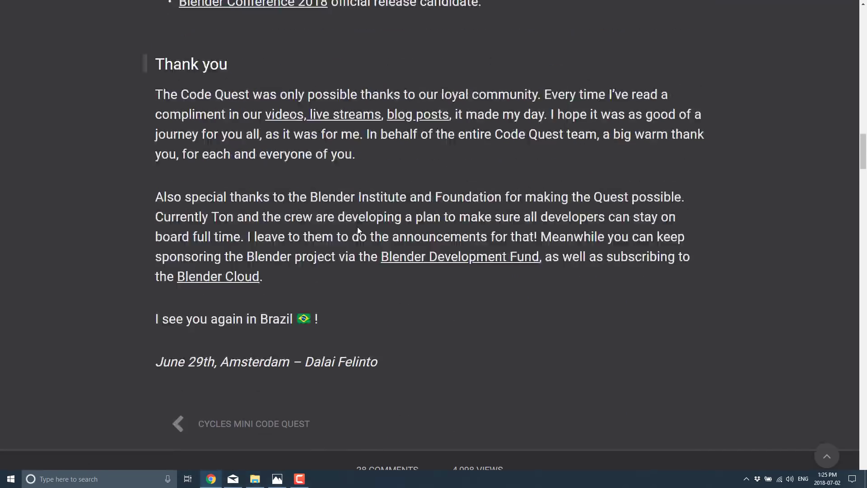
{"action": "scroll", "scroll_direction": "up", "scroll_amount": 3}
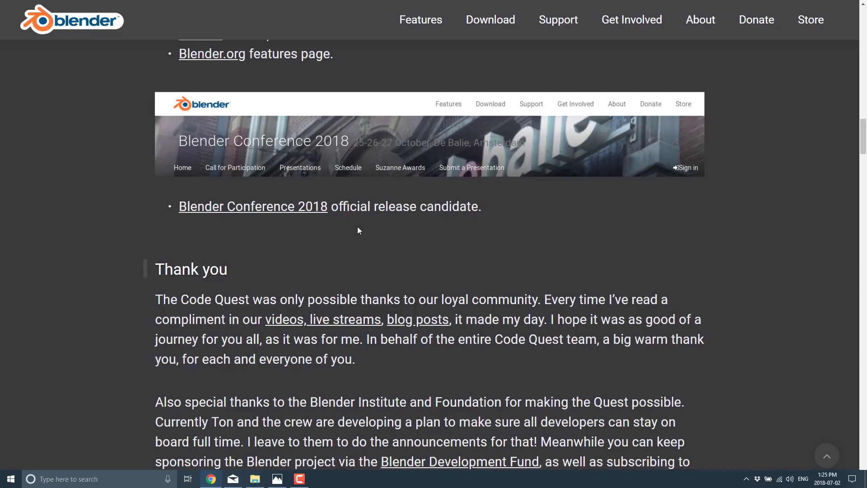
{"action": "mouse_move", "coordinate": [333, 209]}
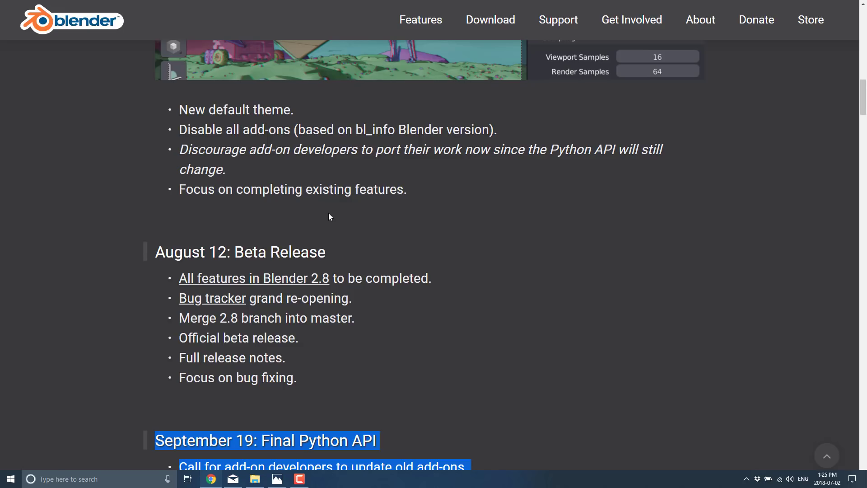
{"action": "scroll", "scroll_direction": "up", "scroll_amount": 3}
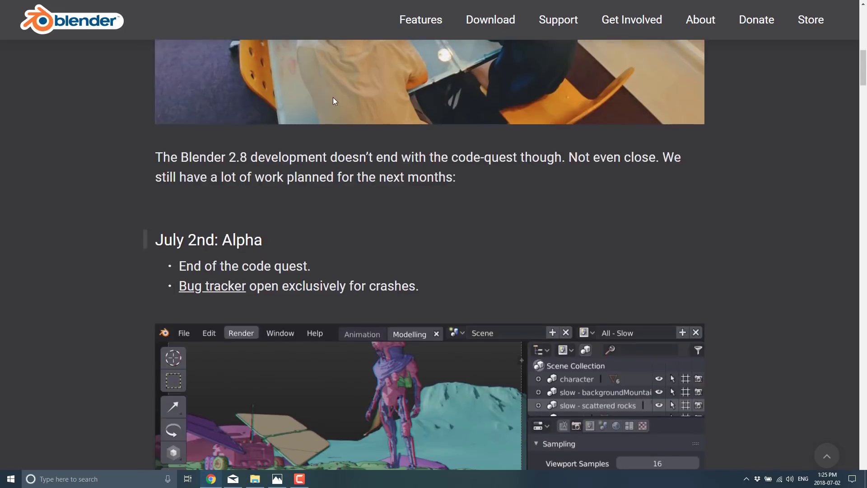
{"action": "scroll", "scroll_direction": "down", "scroll_amount": 3}
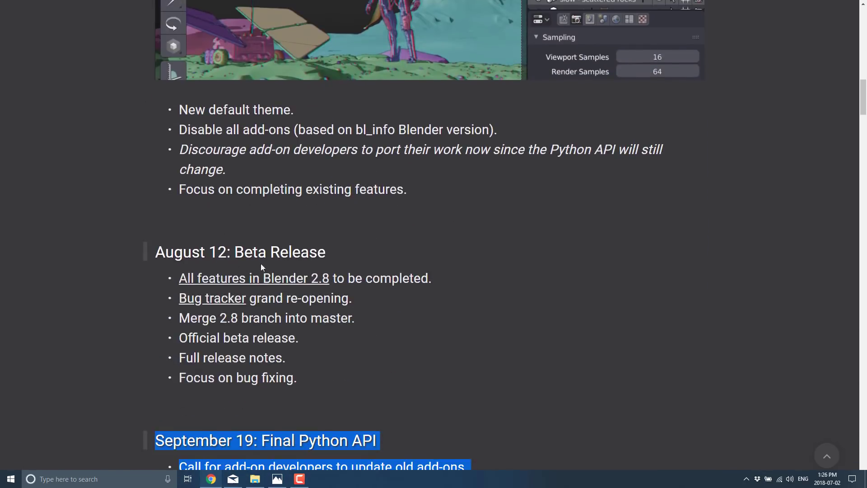
{"action": "mouse_move", "coordinate": [285, 346]}
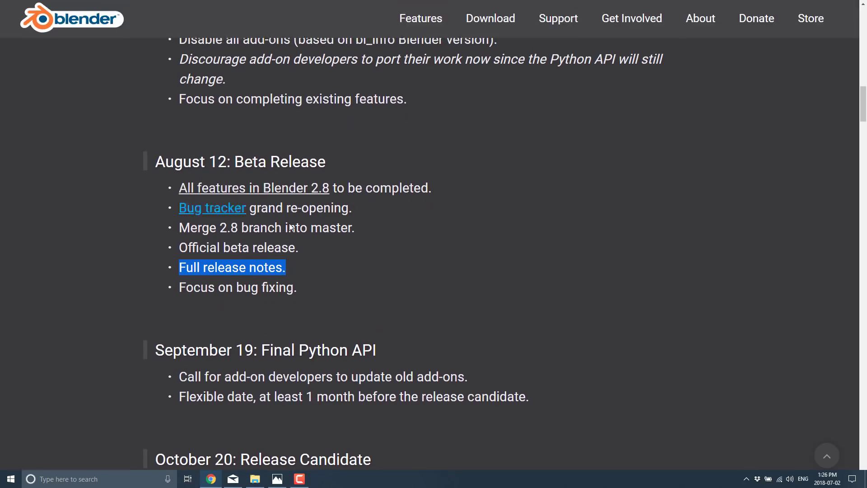
{"action": "scroll", "scroll_direction": "up", "scroll_amount": 3}
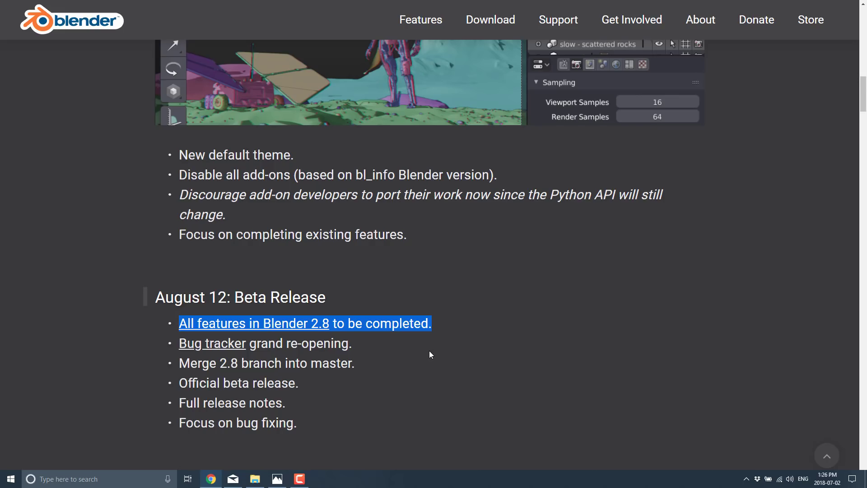
Step: Show the builder.blender.org Download Latest Builds page with its Windows Blender 2.8 build table
{"action": "left_click", "coordinate": [253, 323]}
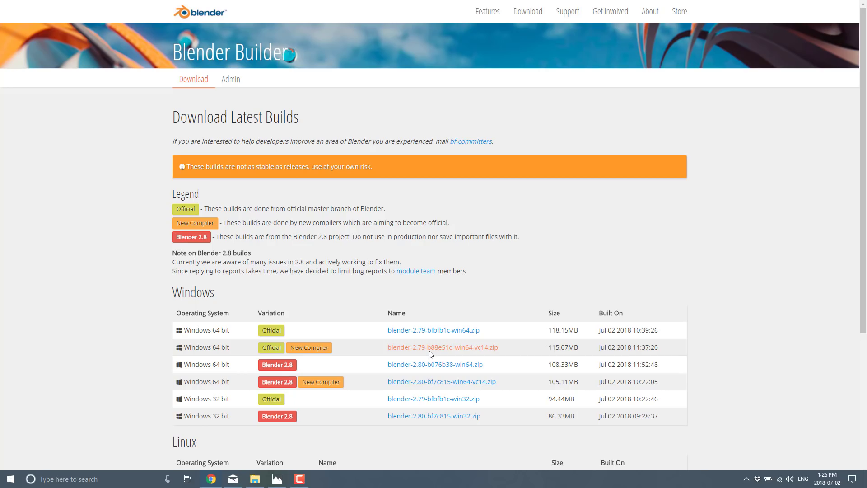
{"action": "mouse_move", "coordinate": [133, 163]}
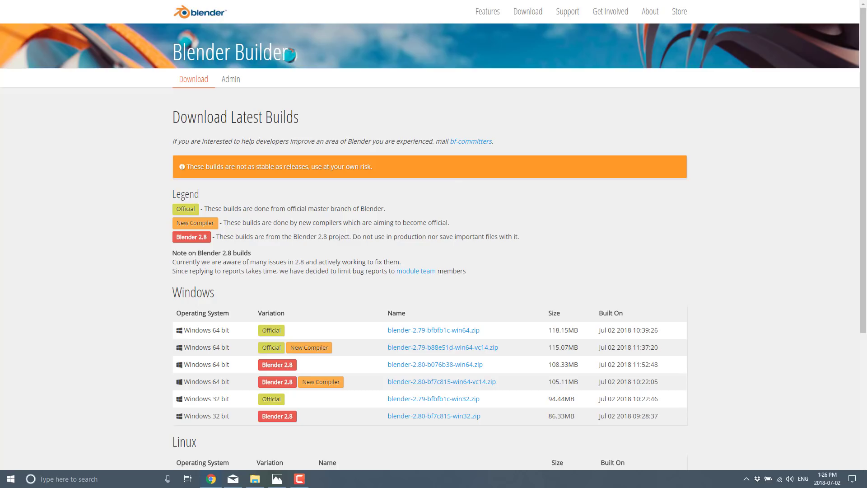
{"action": "mouse_move", "coordinate": [487, 190]}
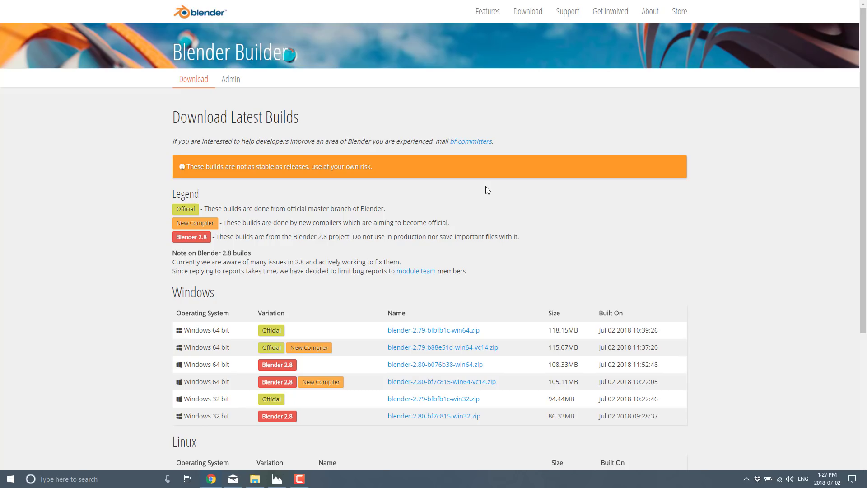
{"action": "mouse_move", "coordinate": [599, 321]}
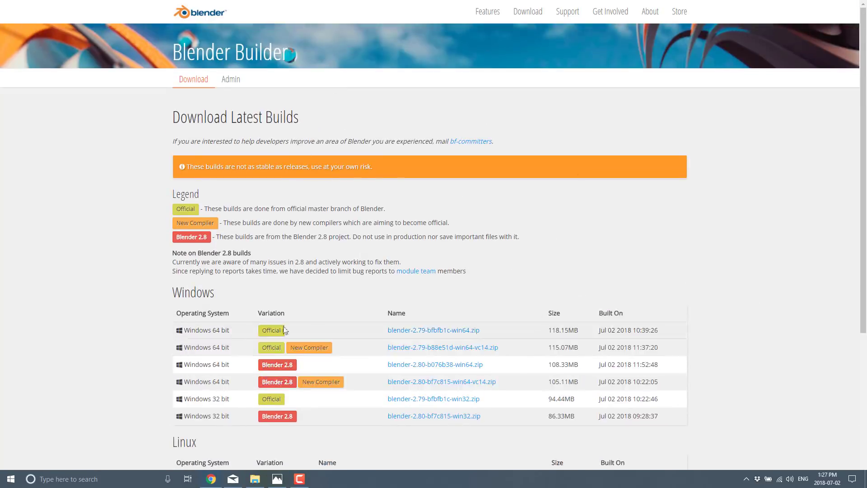
{"action": "mouse_move", "coordinate": [608, 349]}
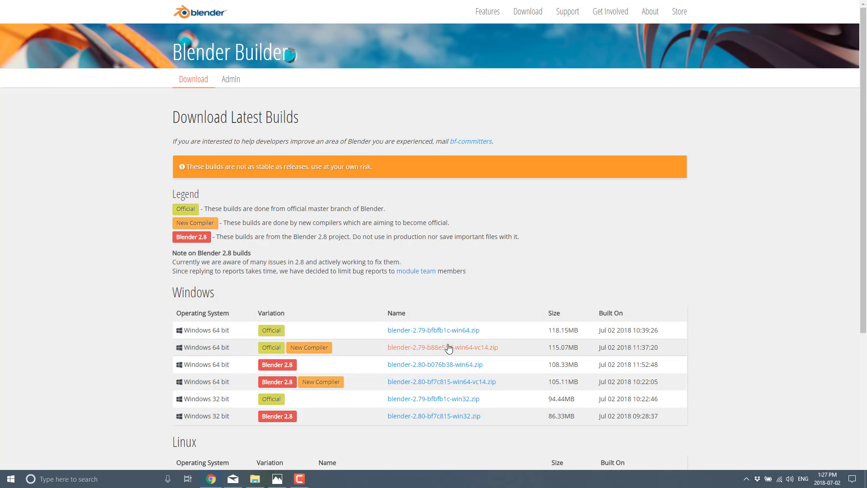
{"action": "mouse_move", "coordinate": [497, 249]}
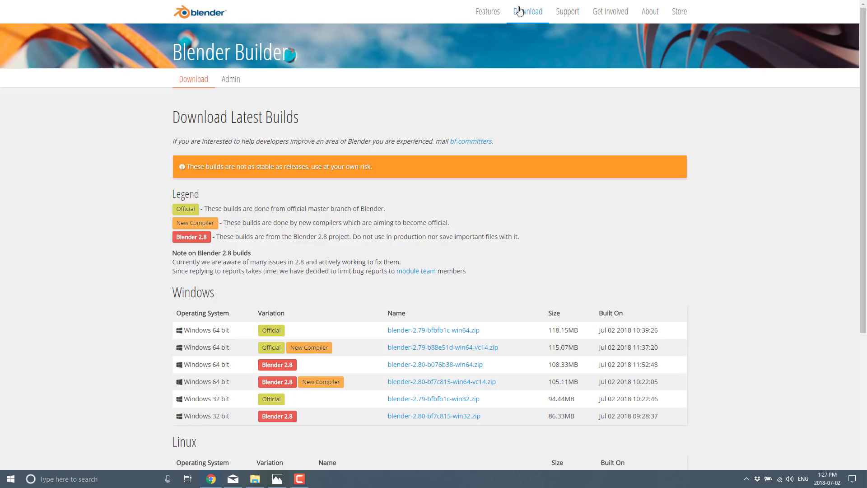
Step: Go to the main Blender Download page for 2.79b, glance at Go Experimental, and return to top
{"action": "left_click", "coordinate": [526, 10]}
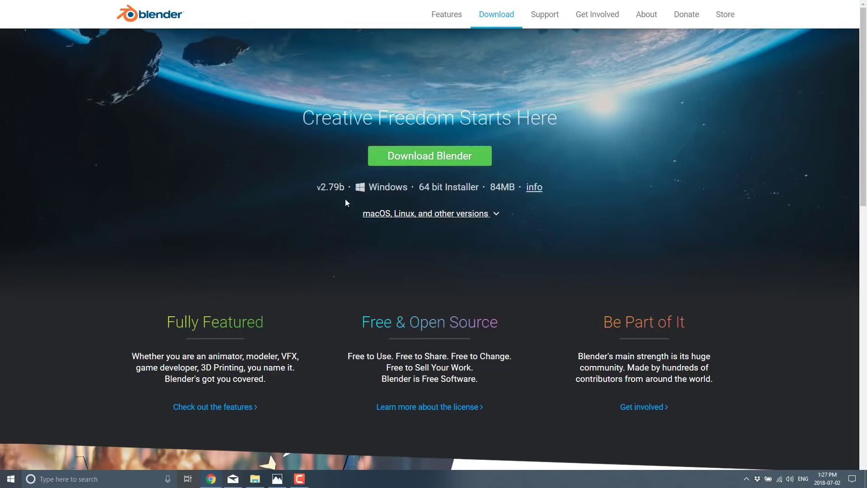
{"action": "mouse_move", "coordinate": [493, 191]}
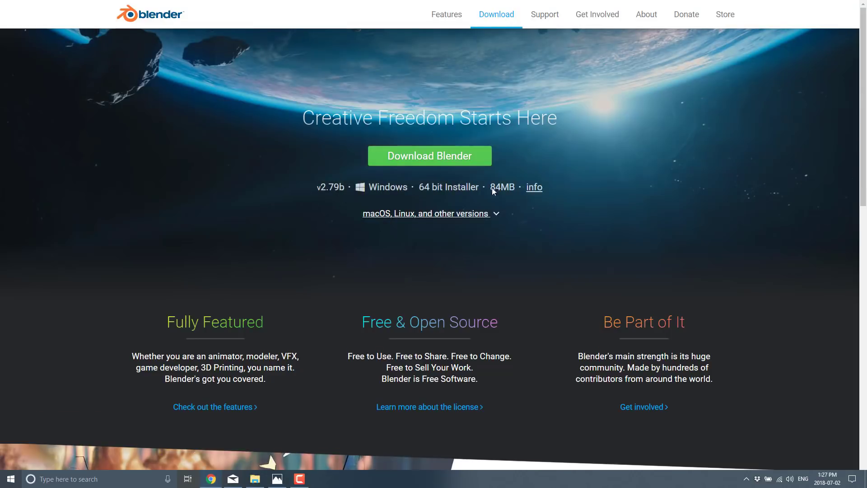
{"action": "scroll", "scroll_direction": "down", "scroll_amount": 3}
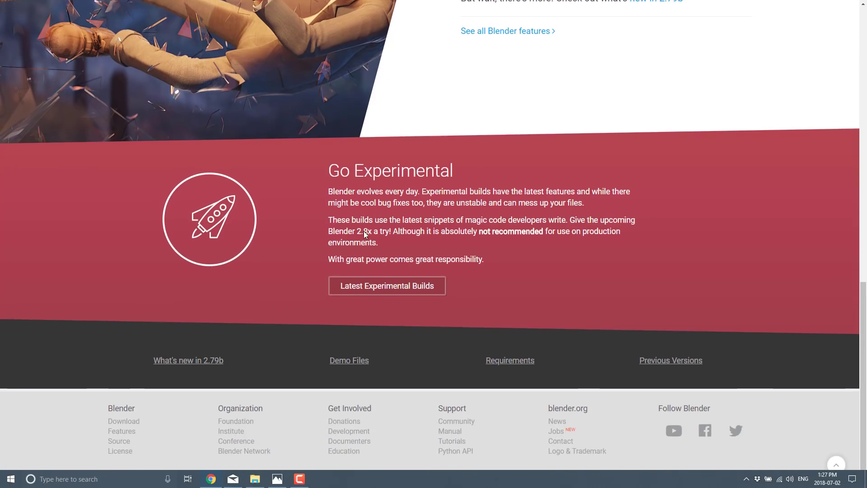
{"action": "scroll", "scroll_direction": "up", "scroll_amount": 3}
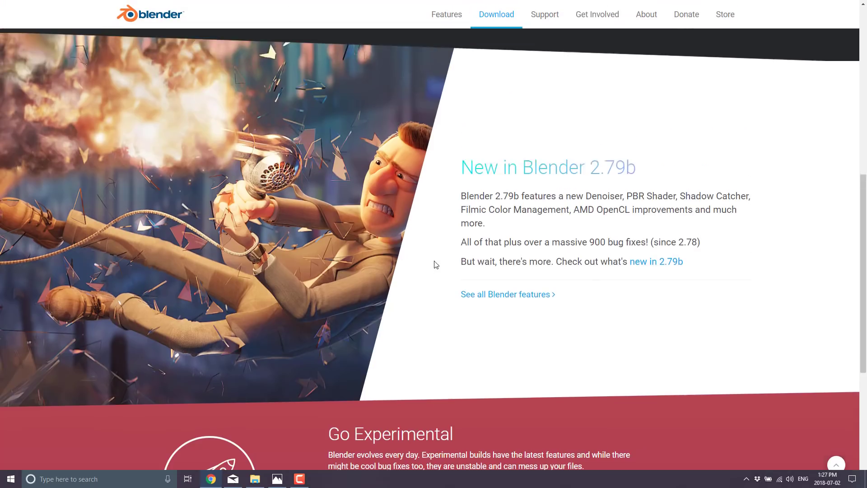
{"action": "scroll", "scroll_direction": "up", "scroll_amount": 3}
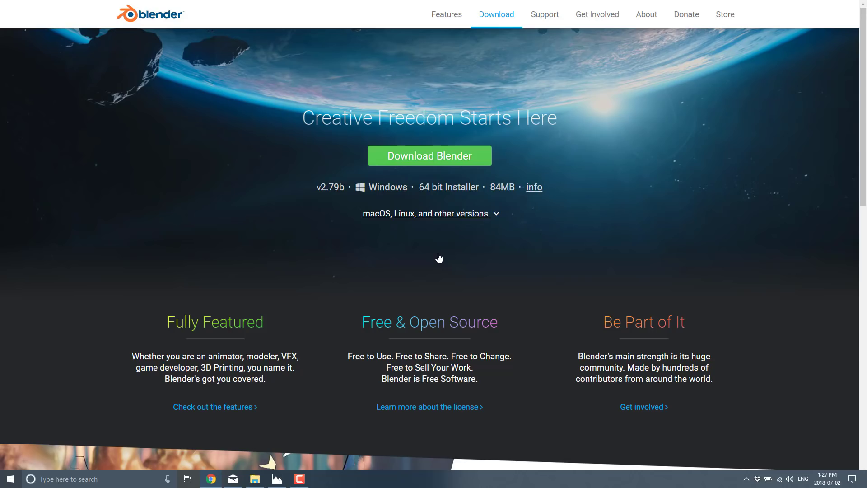
{"action": "mouse_move", "coordinate": [439, 258]}
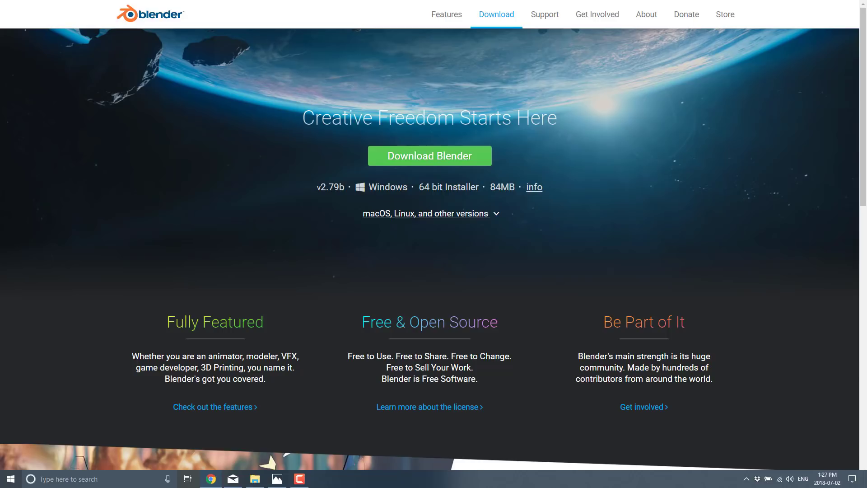